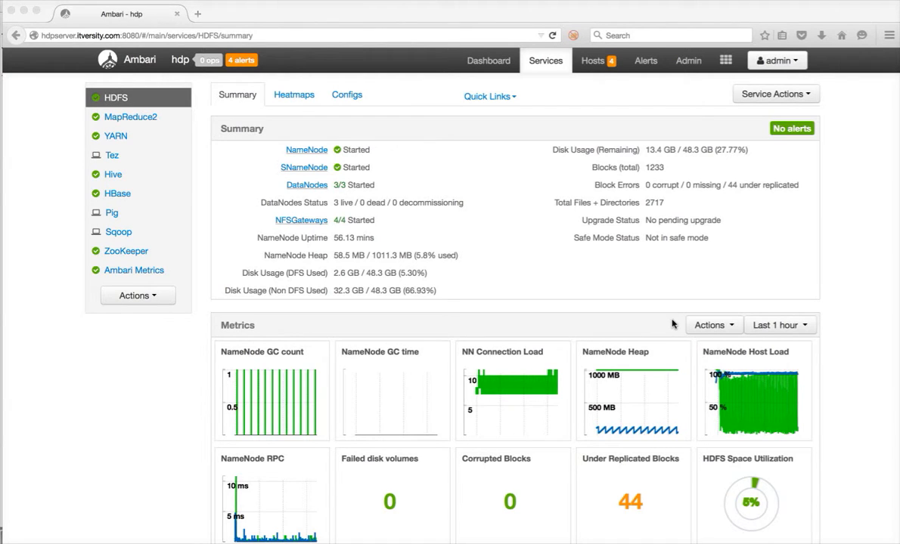
mouse_move(641, 275)
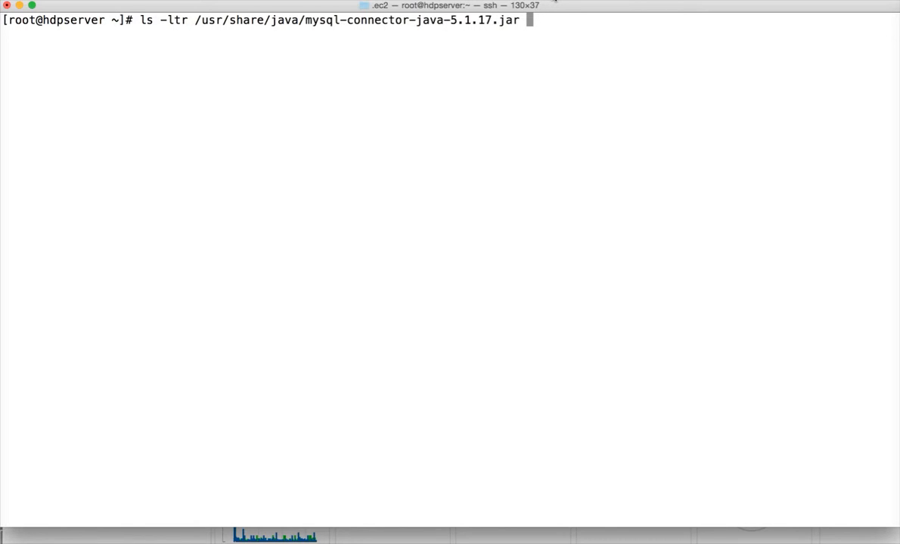
Step: List the 5.1.17 connector jar and the mysql-connector-java.jar symlink in /usr/share/java with ls -ltr
key(Return)
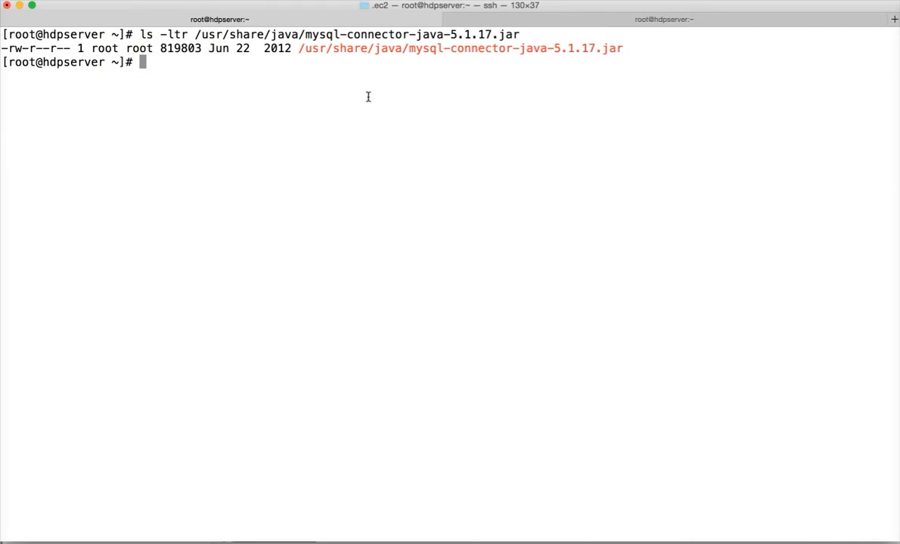
mouse_move(356, 84)
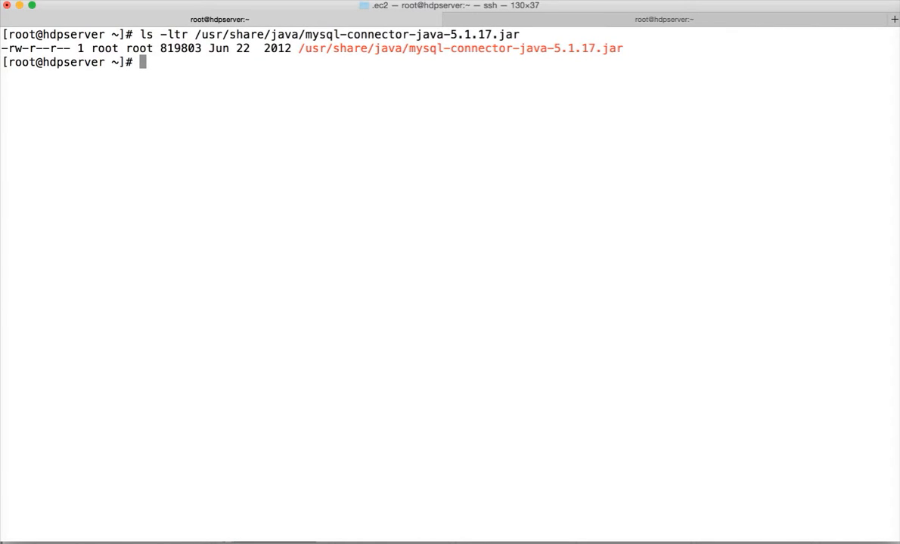
text(ls -ltr)
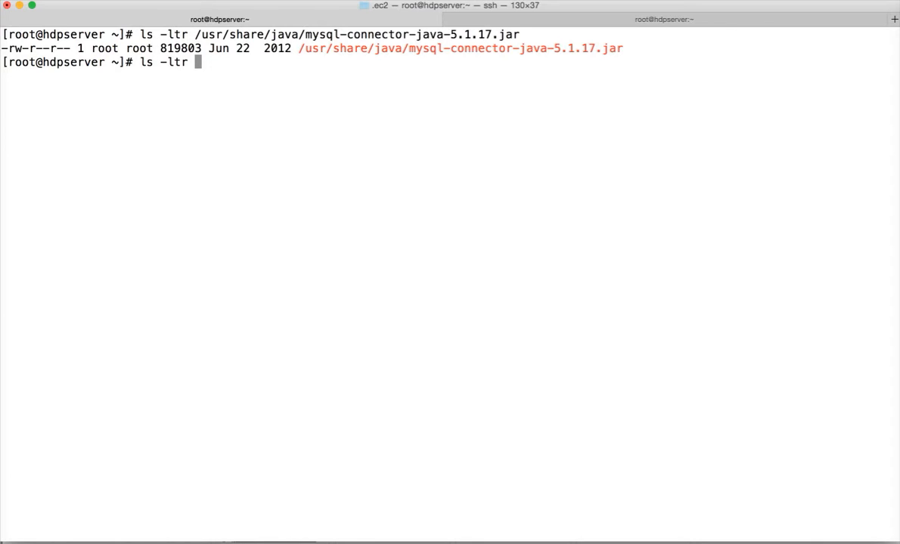
text(/usr/sha)
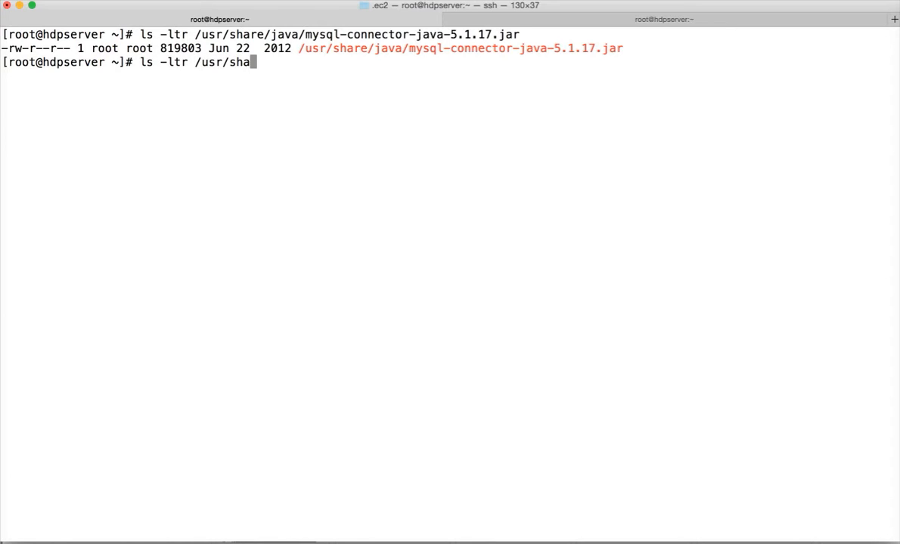
text(re/java/mysql-connector-java)
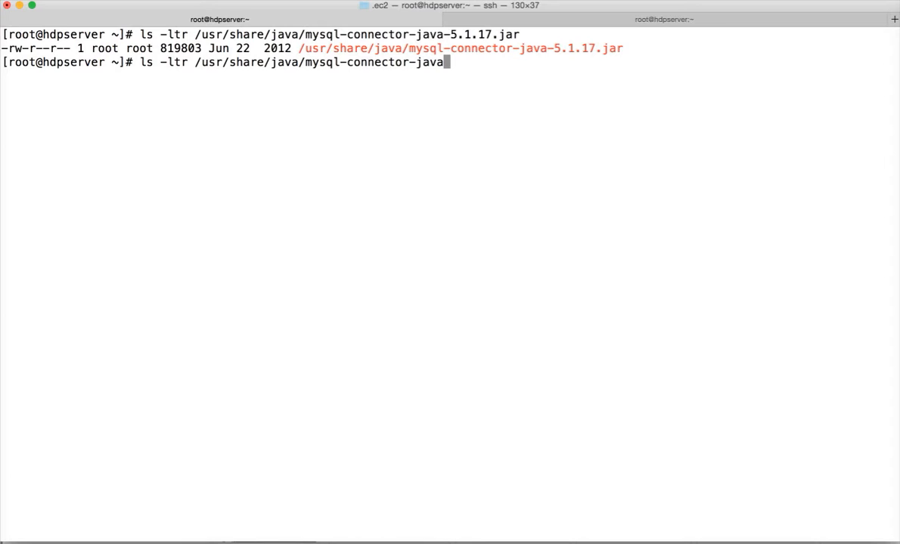
text(.jar)
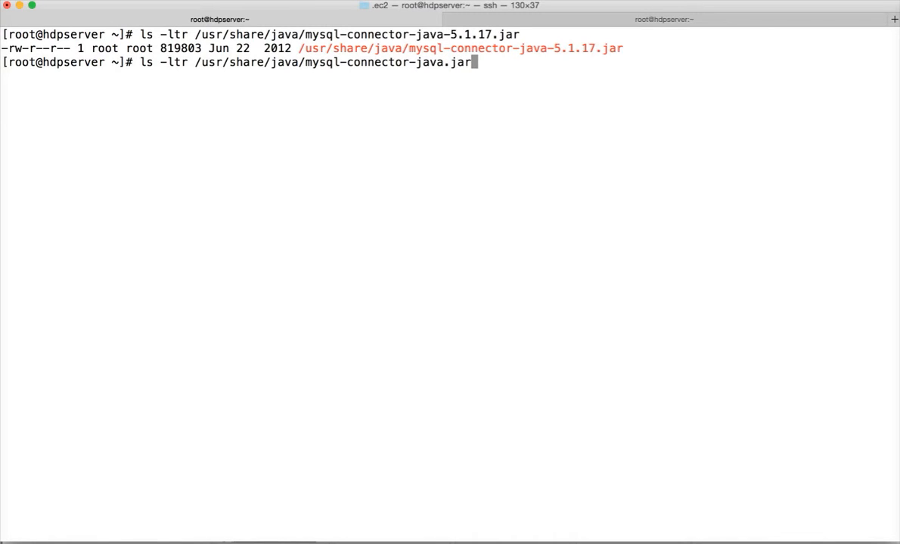
key(Return)
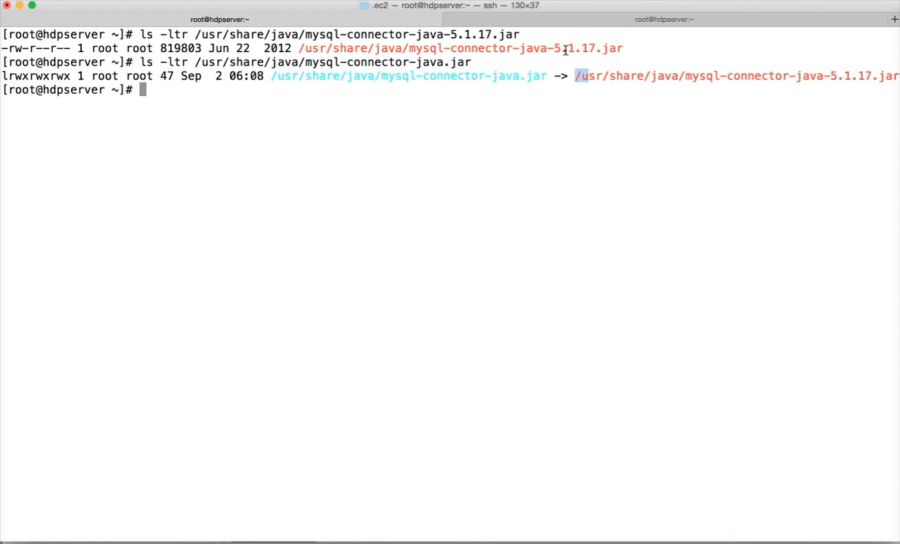
mouse_move(556, 55)
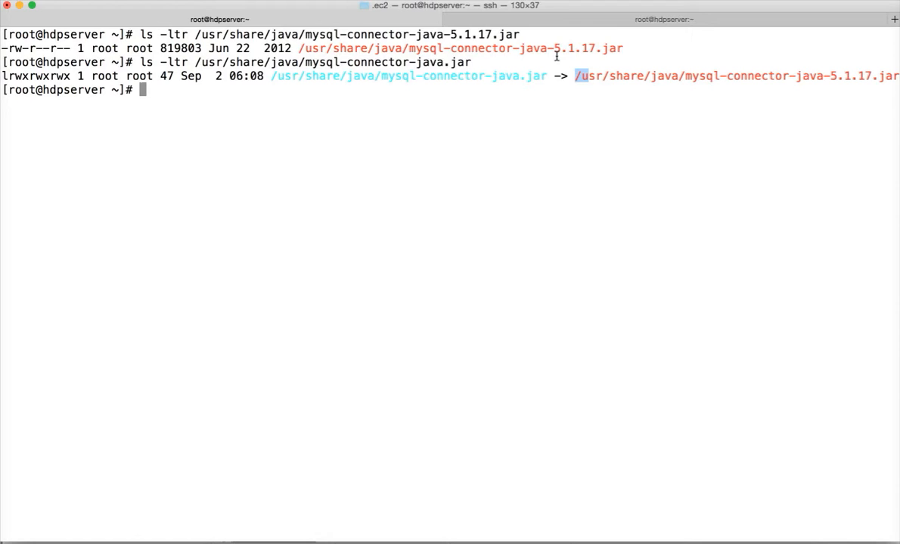
mouse_move(595, 49)
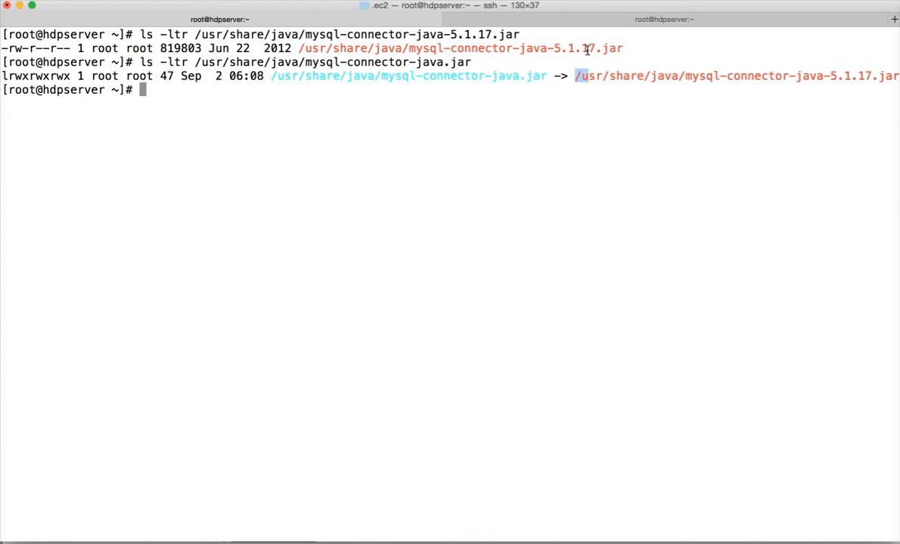
mouse_move(450, 542)
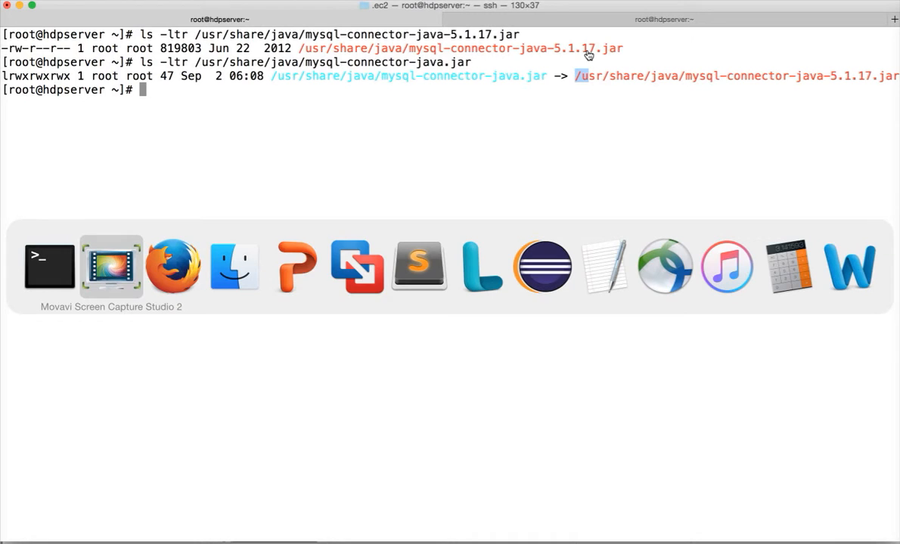
Step: Switch to Finder and reveal mysql-connector-java-5.1.31-bin.jar in the Google Drive Infolob folder
click(234, 266)
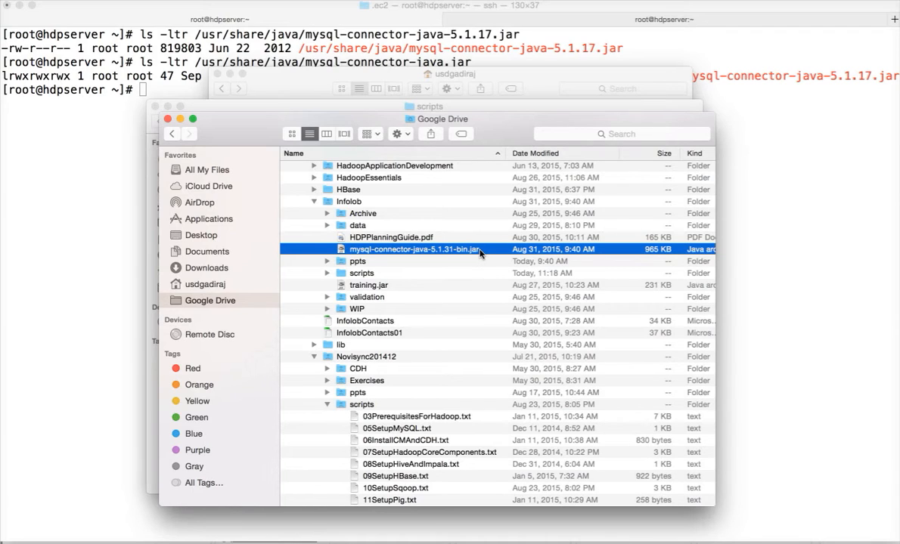
mouse_move(451, 257)
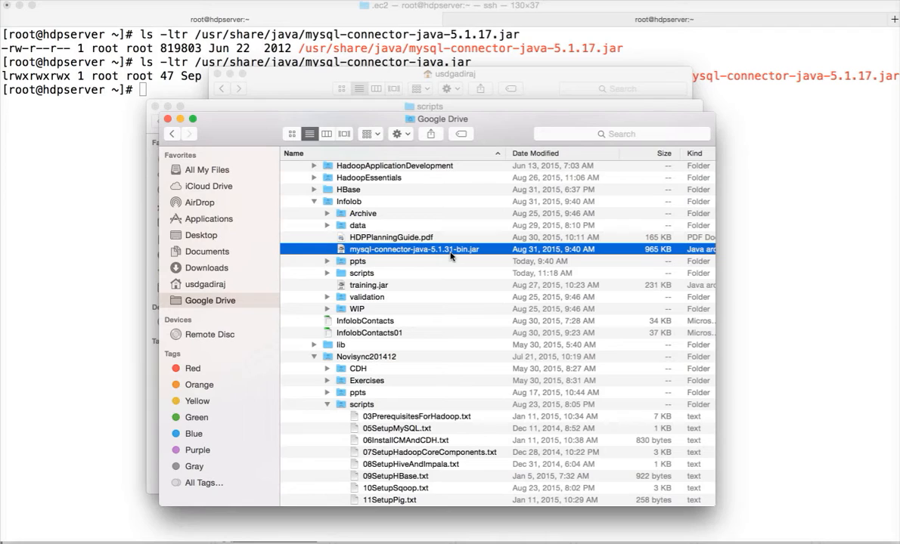
mouse_move(441, 260)
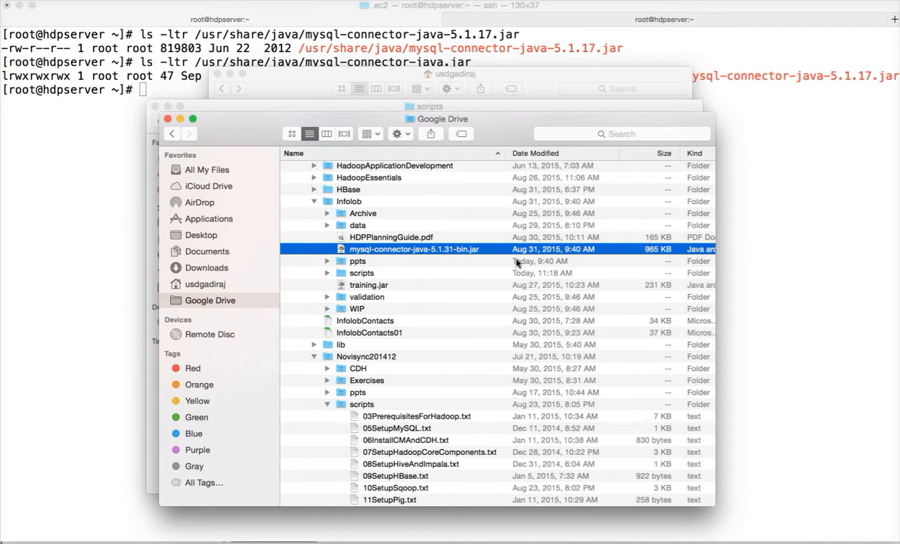
double_click(348, 201)
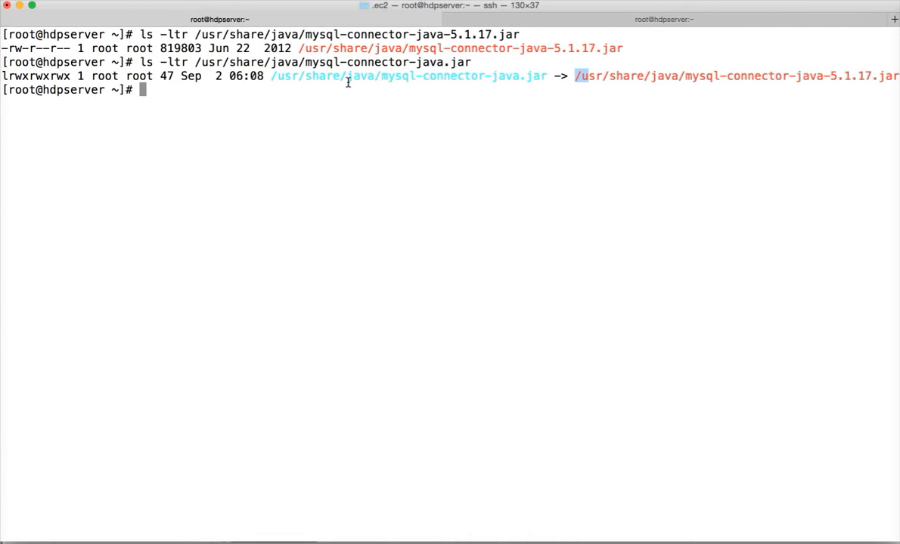
mouse_move(384, 78)
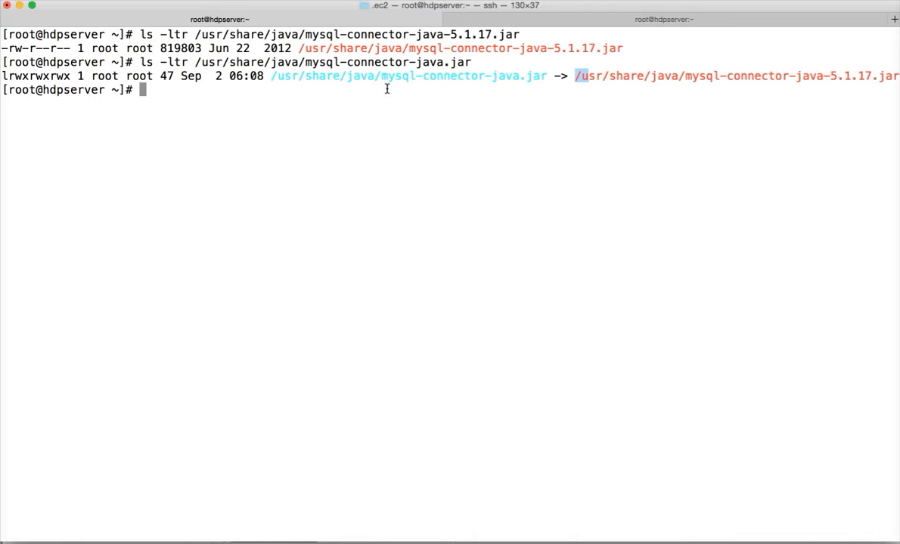
Step: List mysql-connector-java-5.1.31-bin.jar in /usr/share/java with ls -ltr to confirm it exists
text(ls -ltr /usr/)
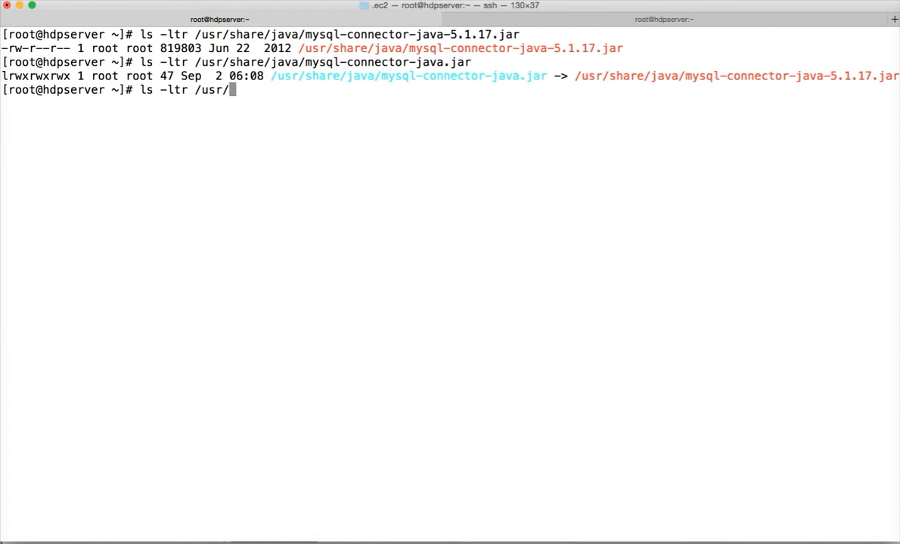
text(share/java/)
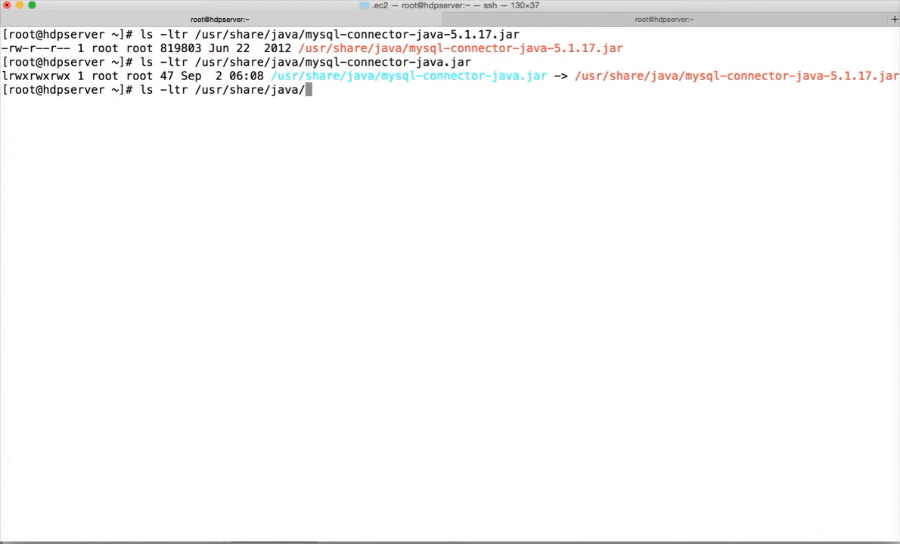
text(mysql-connector-java)
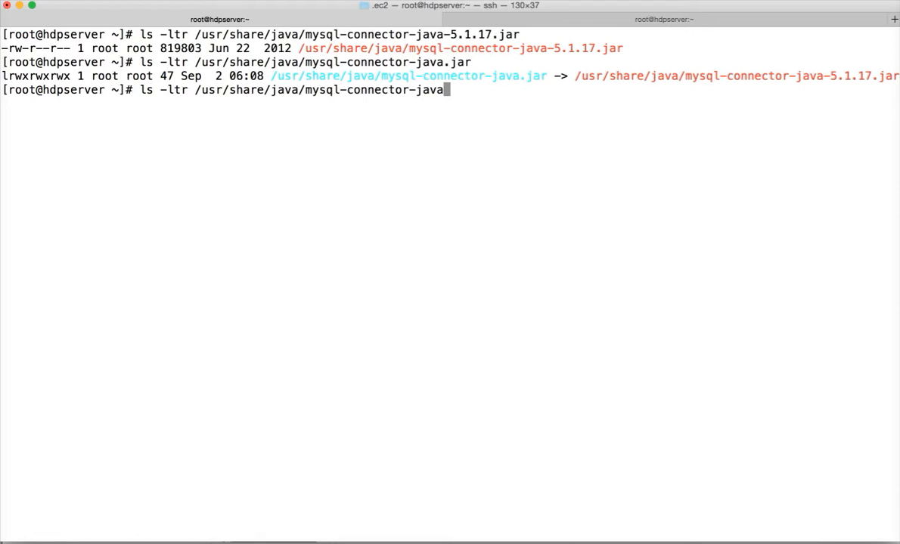
text(-)
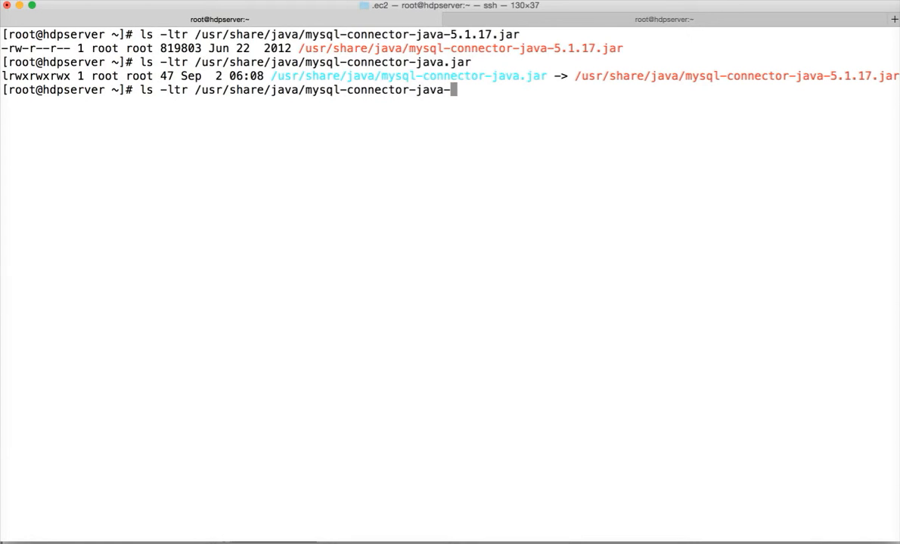
text(5.1.31-bin.jar)
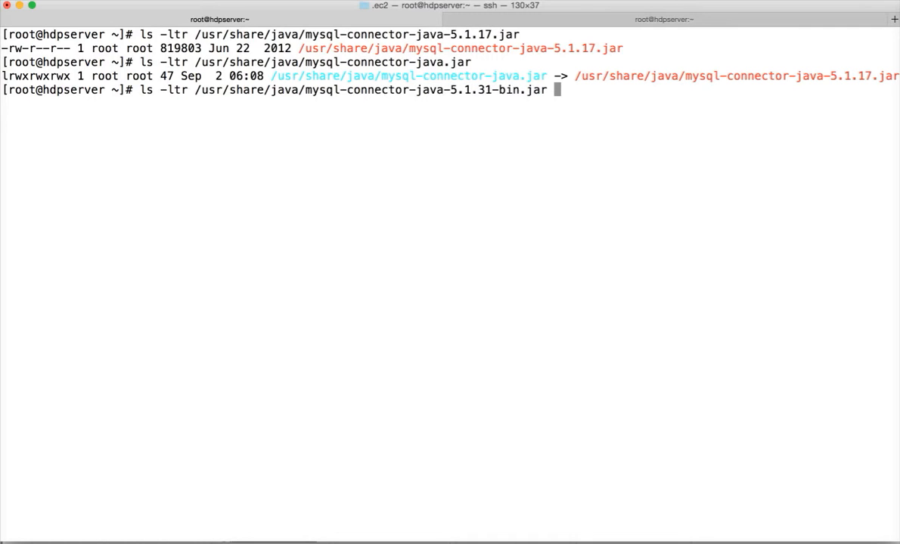
key(Return)
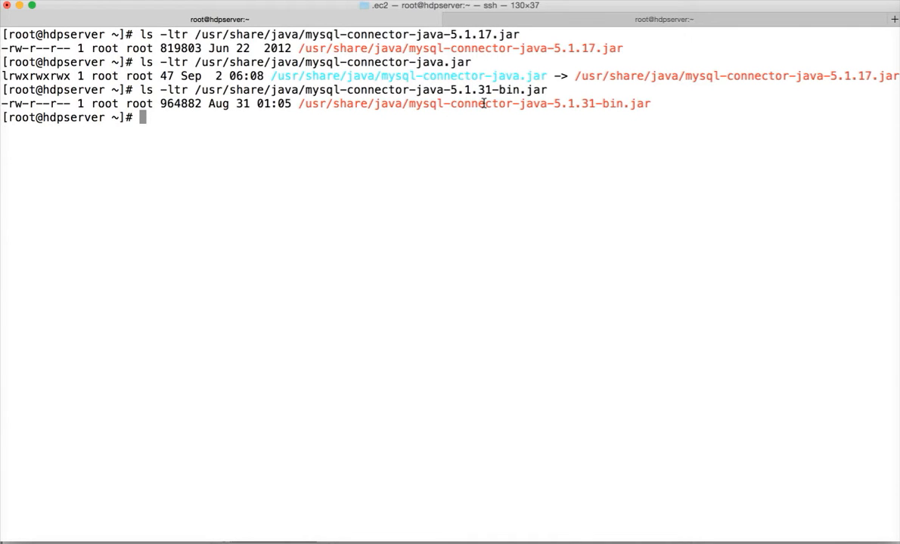
double_click(451, 76)
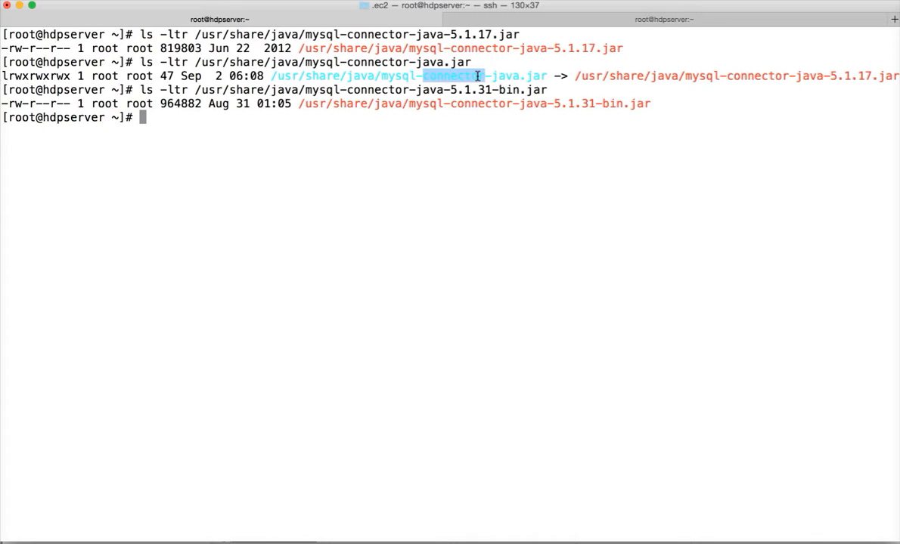
mouse_move(770, 75)
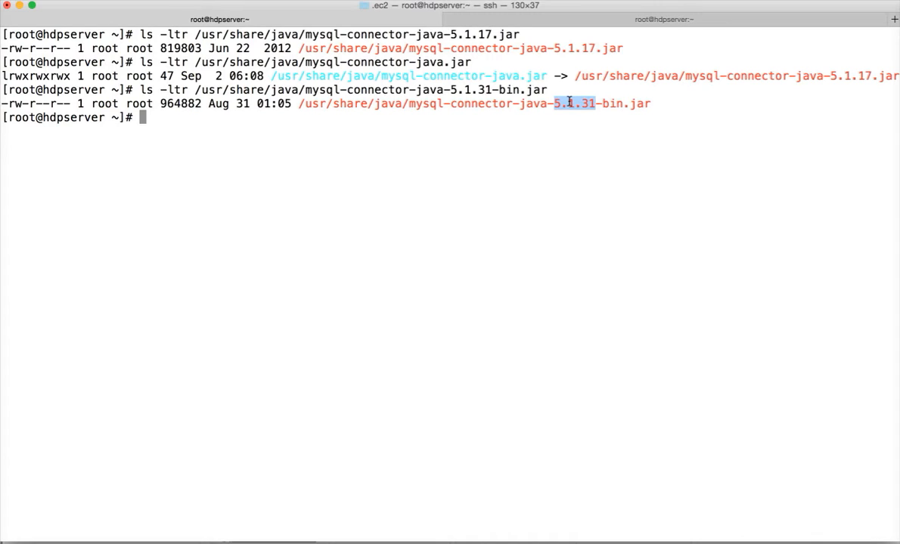
Step: Unlink the old /usr/share/java/mysql-connector-java.jar symlink
text(unlink)
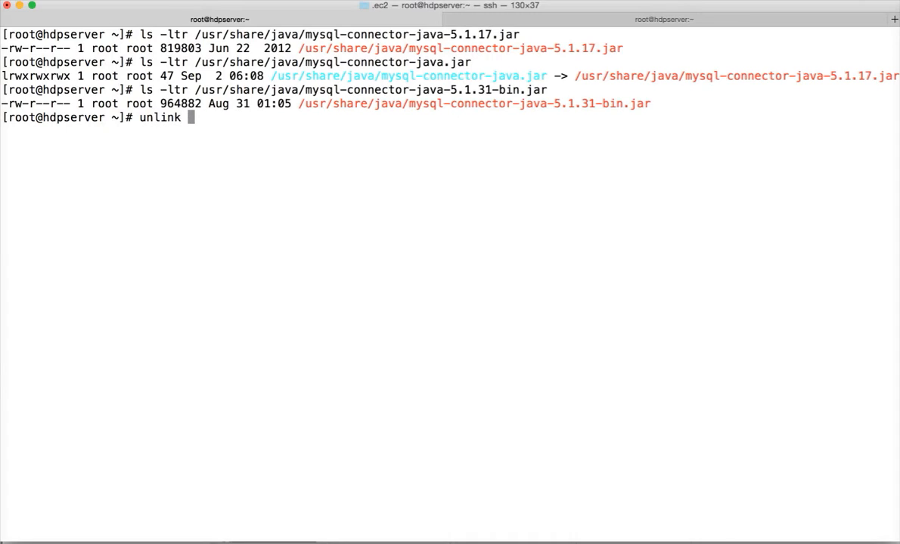
text(/usr)
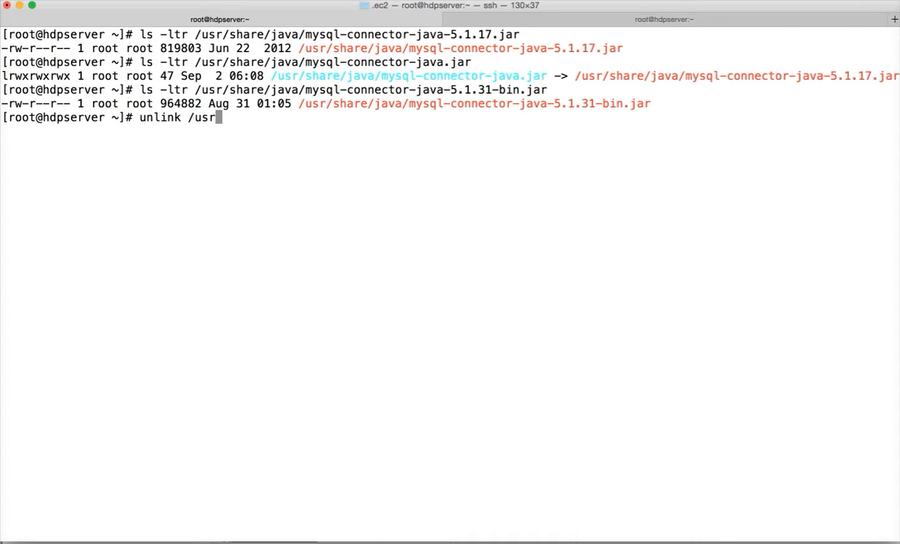
text(/share/java/)
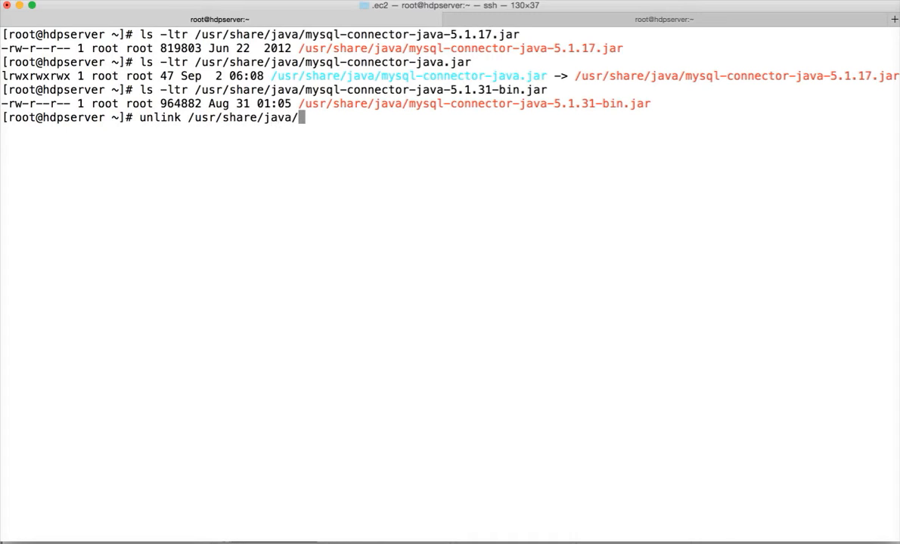
text(mysql-connector-java.)
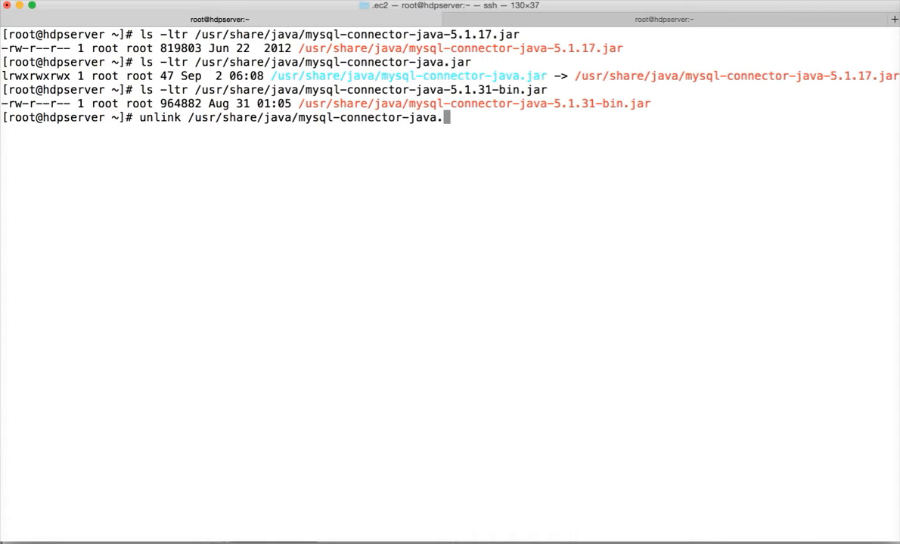
key(Return)
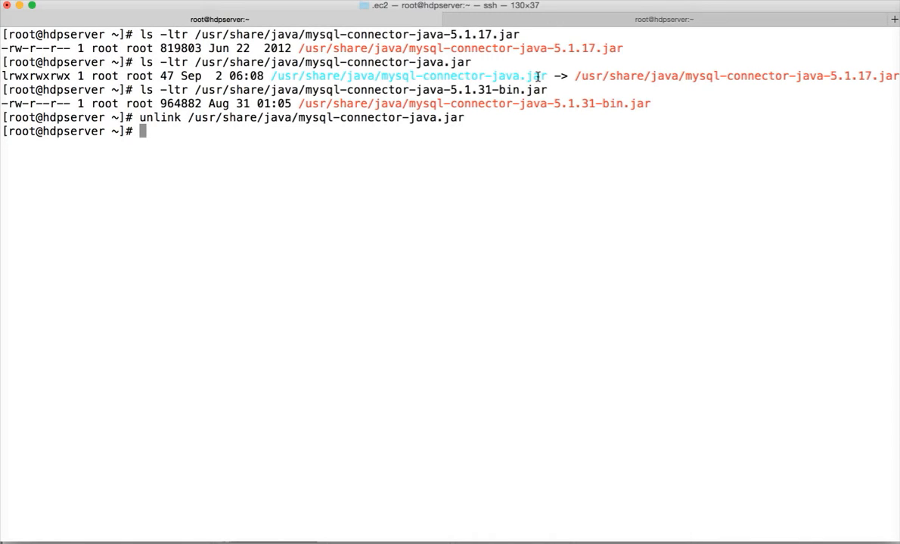
Step: Create mysql-connector-java.jar as an ln -s link to mysql-connector-java-5.1.31-bin.jar in /usr/share/java
text(ln -s)
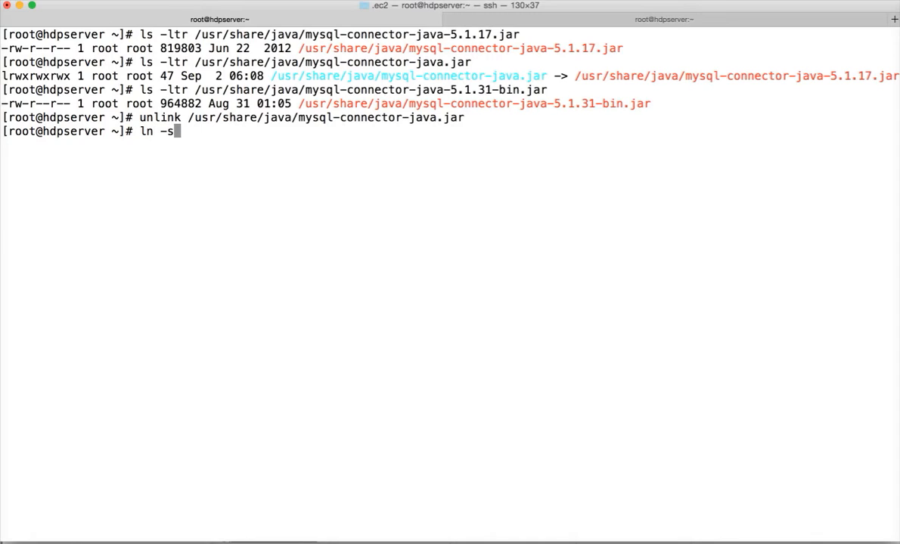
text(/)
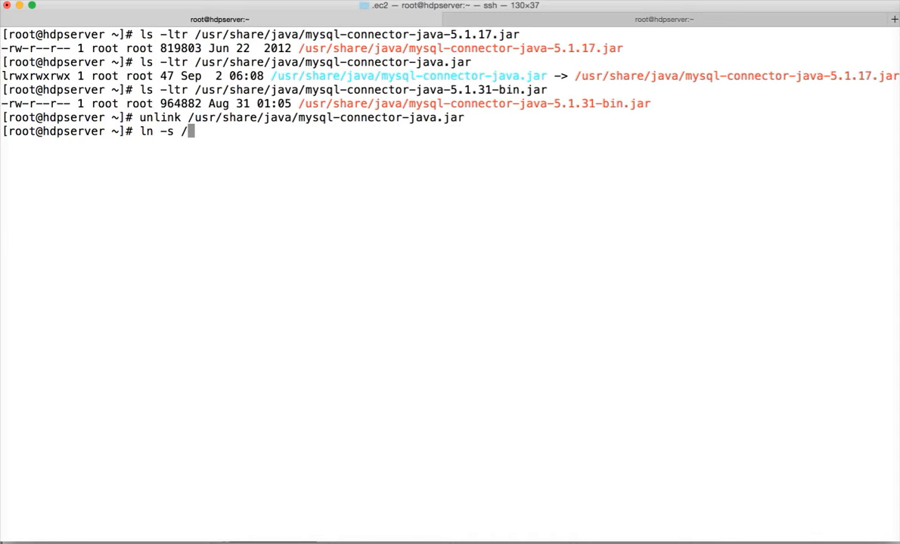
text(usr/)
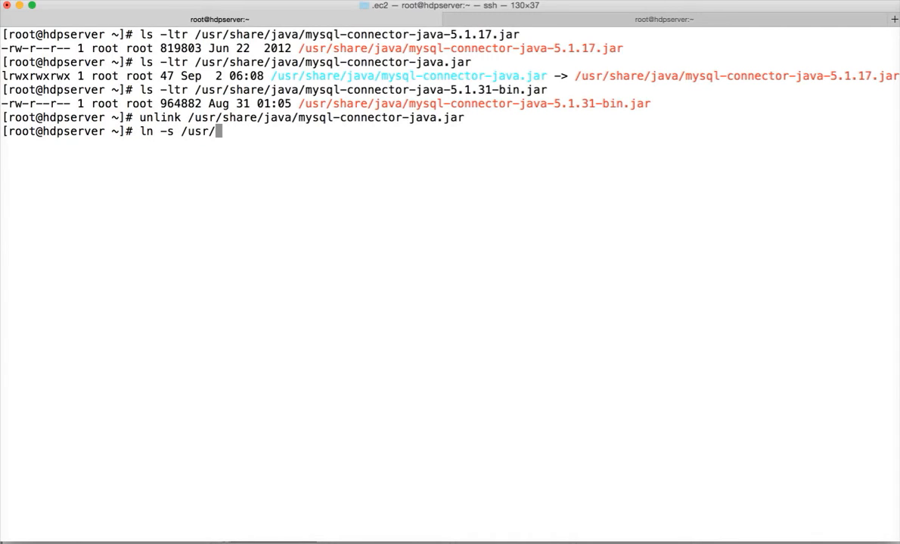
text(share/java/m)
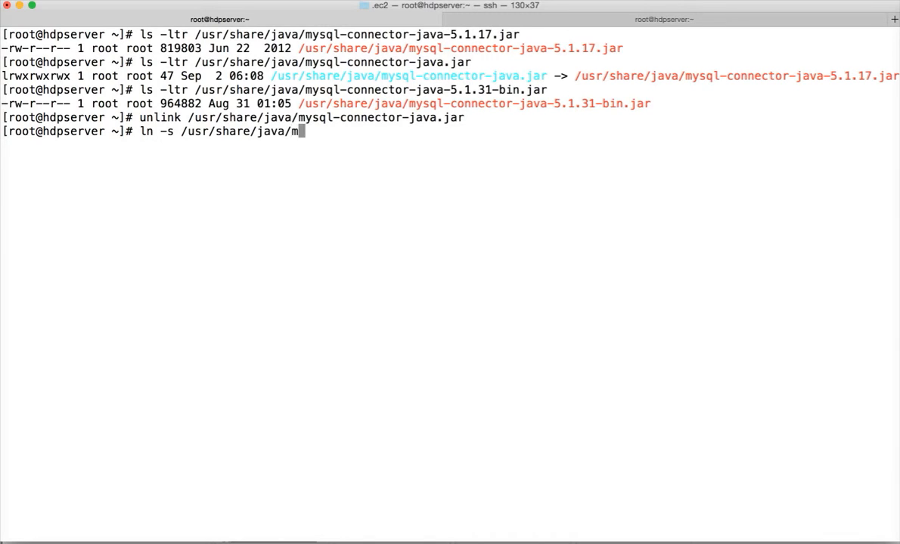
text(ysql-connector-java-5.1.31)
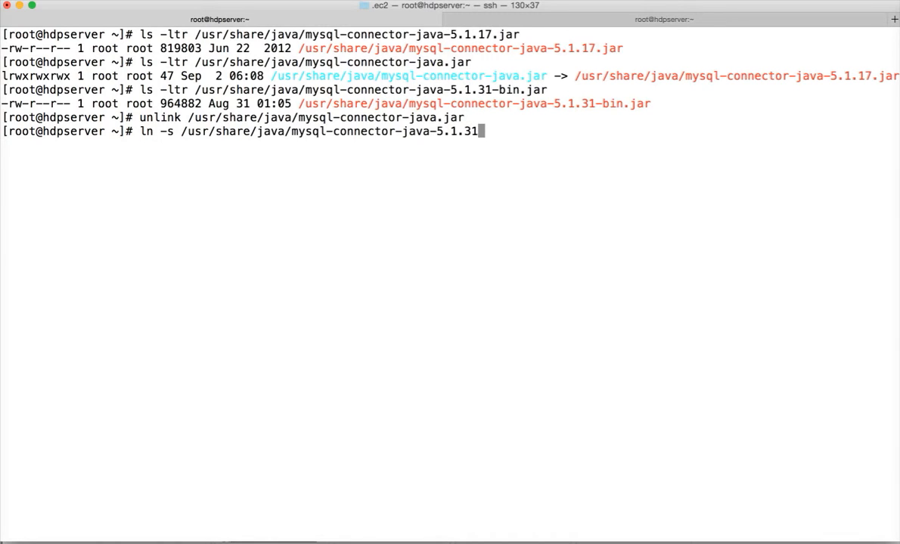
text(-bin.jar /us)
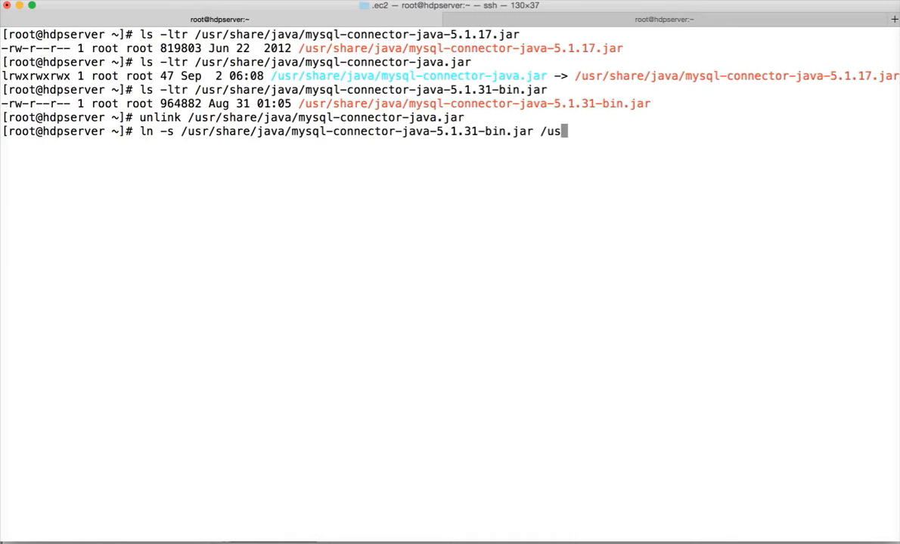
text(r/share/)
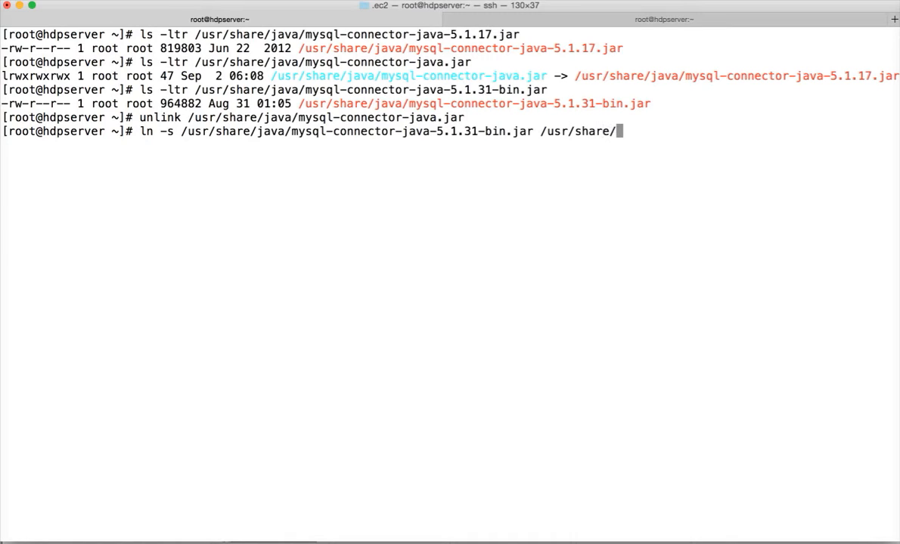
text(java/mysql-connector-java-5.1.)
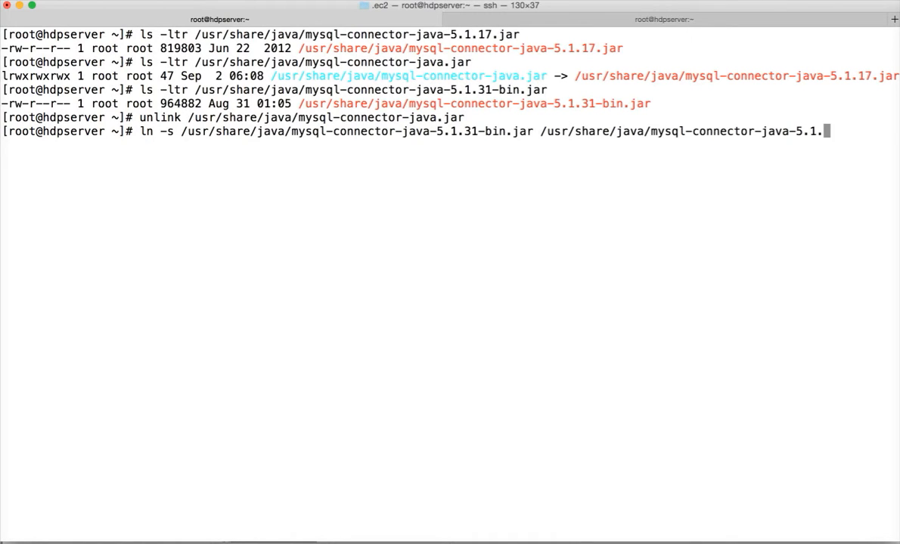
text(jar)
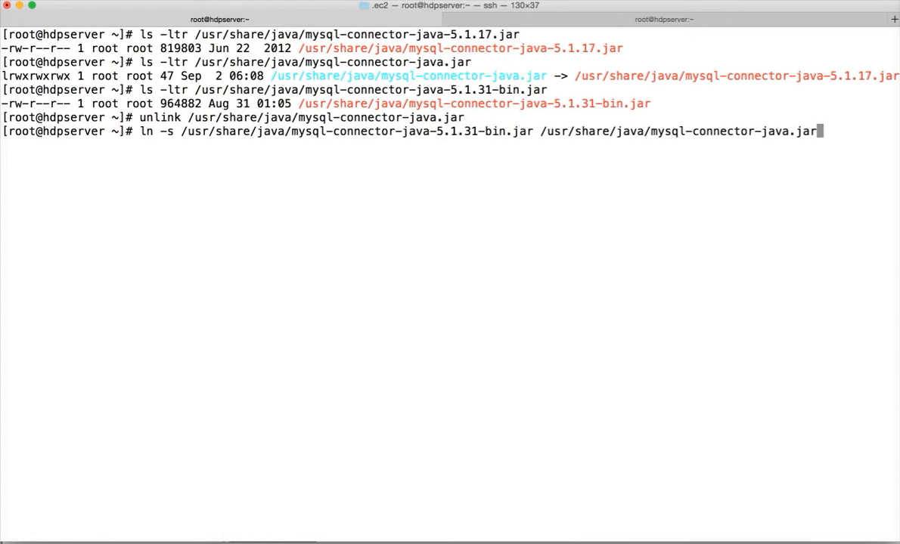
key(Return)
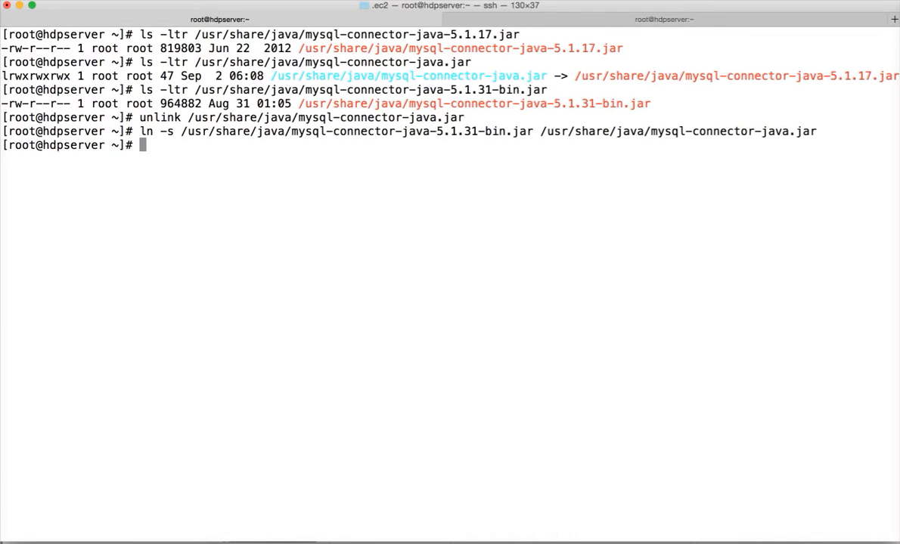
Step: List mysql-connector-java.jar with ls -ltr to confirm it now targets the 5.1.31-bin jar
text(unlink /usr/share/java/mysql-connector-java.jar)
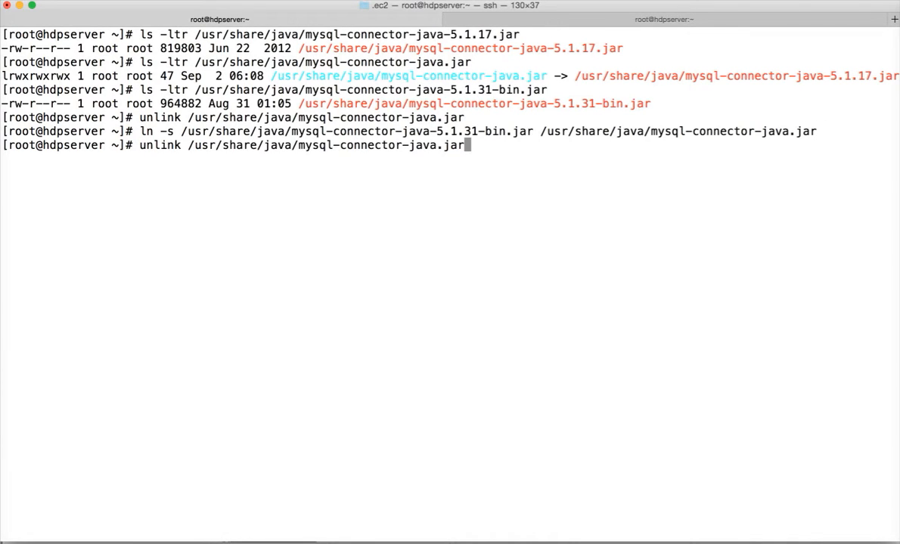
text(ls -ltr /usr/share/java/mysql-connector-java.jar)
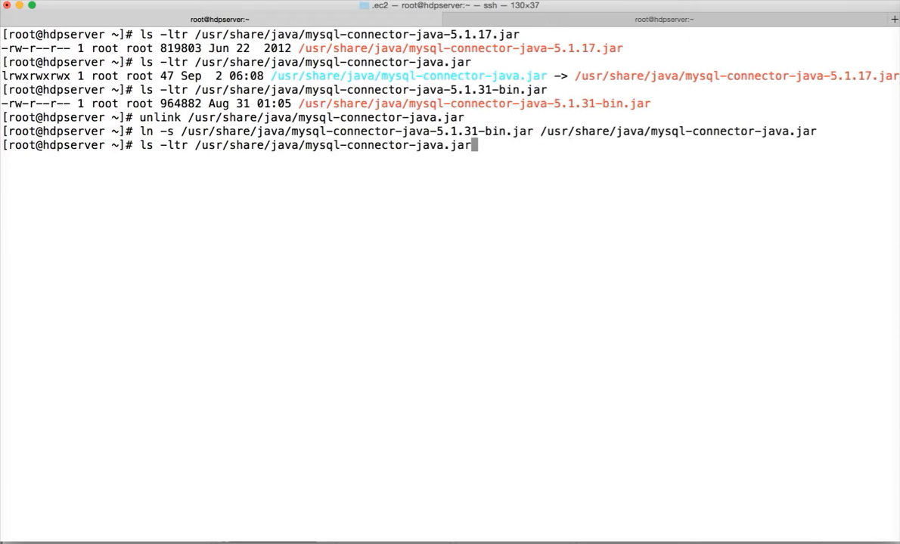
key(Return)
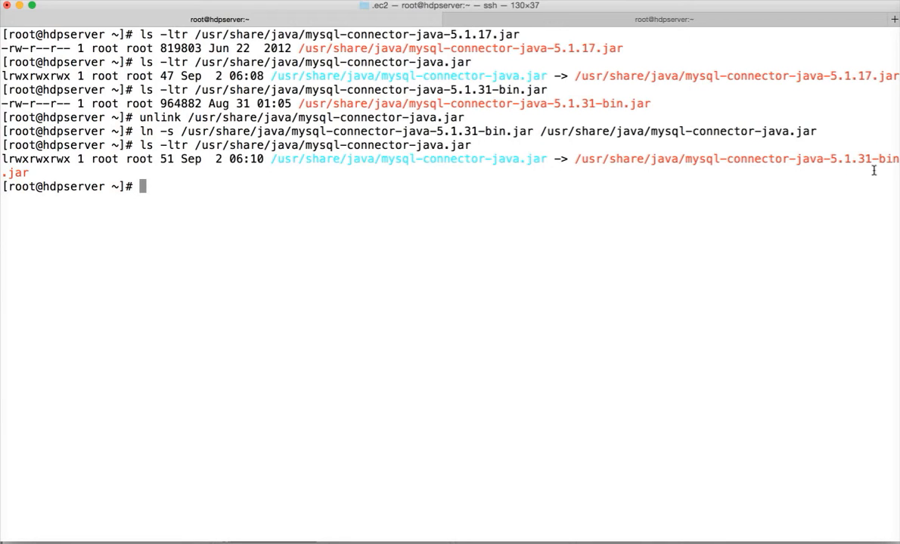
mouse_move(599, 145)
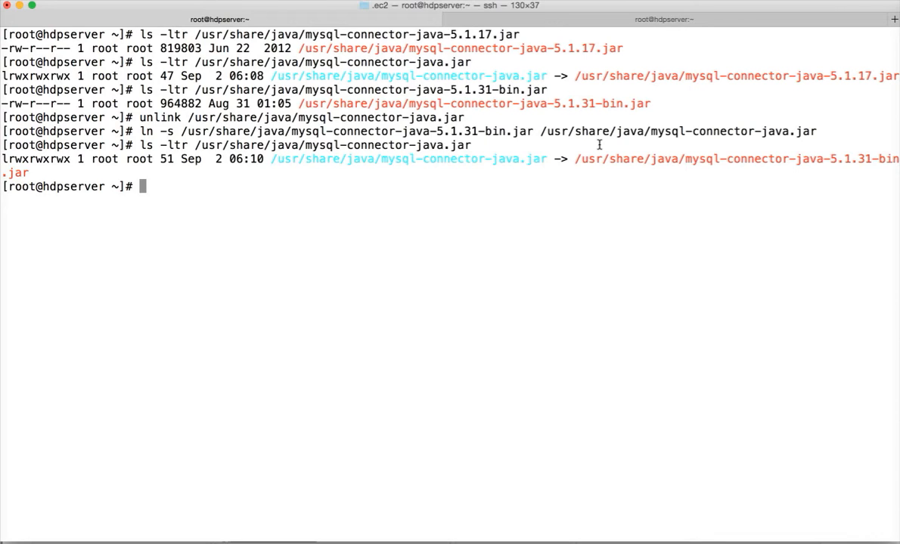
mouse_move(335, 192)
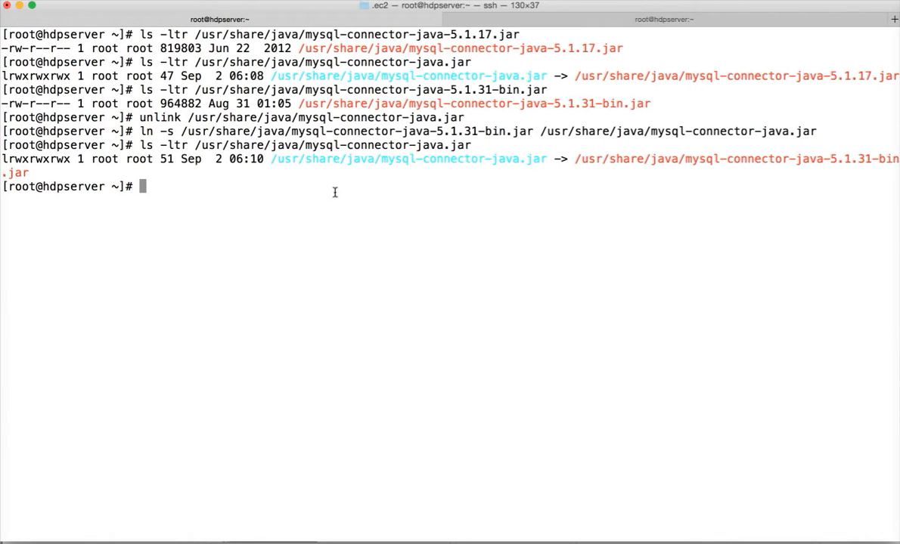
mouse_move(533, 166)
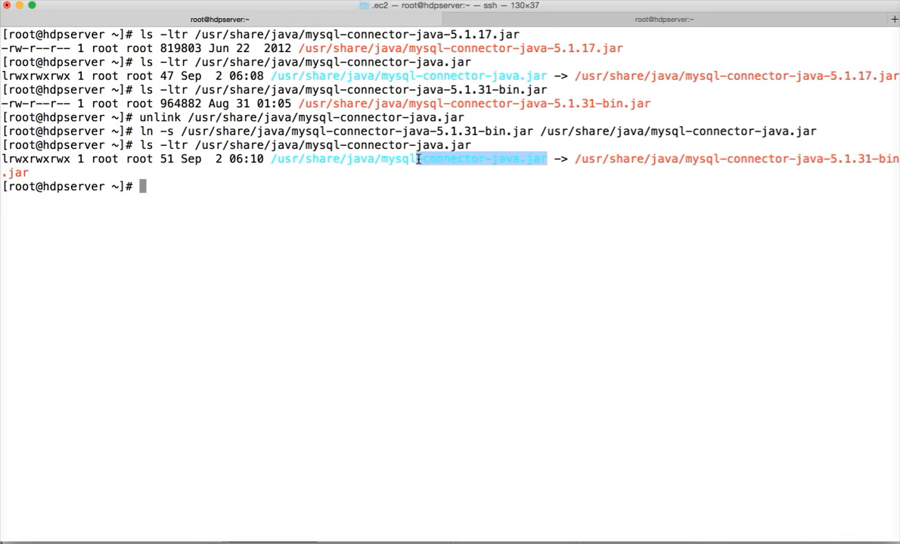
click(261, 194)
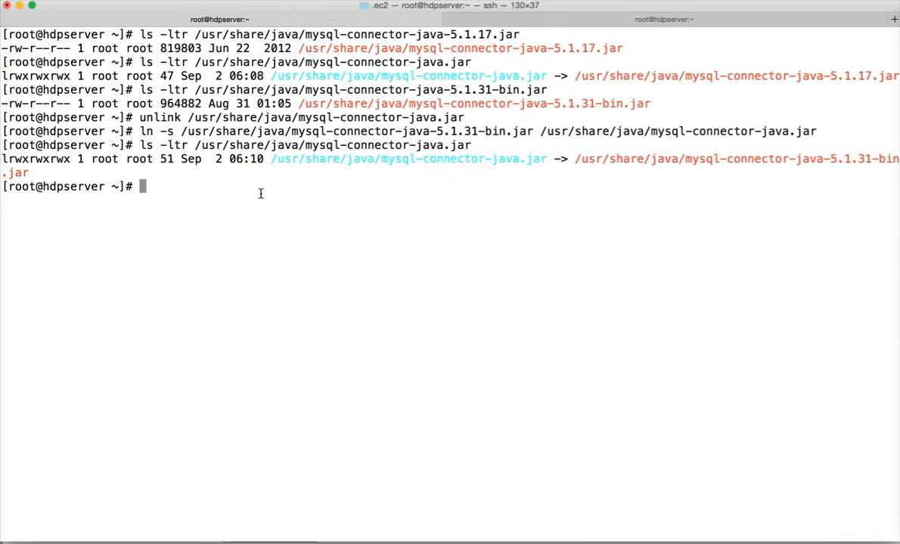
Step: Link /usr/share/java/mysql-connector-java.jar into /usr/hdp/2.3.0.0-2557/sqoop/lib as mysql-connector-java.jar with ln -s
text(/)
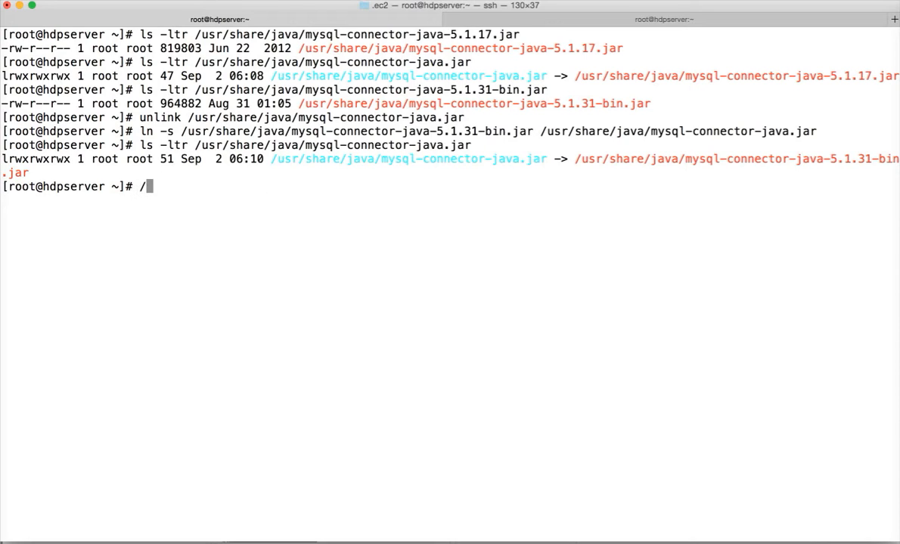
key(Backspace)
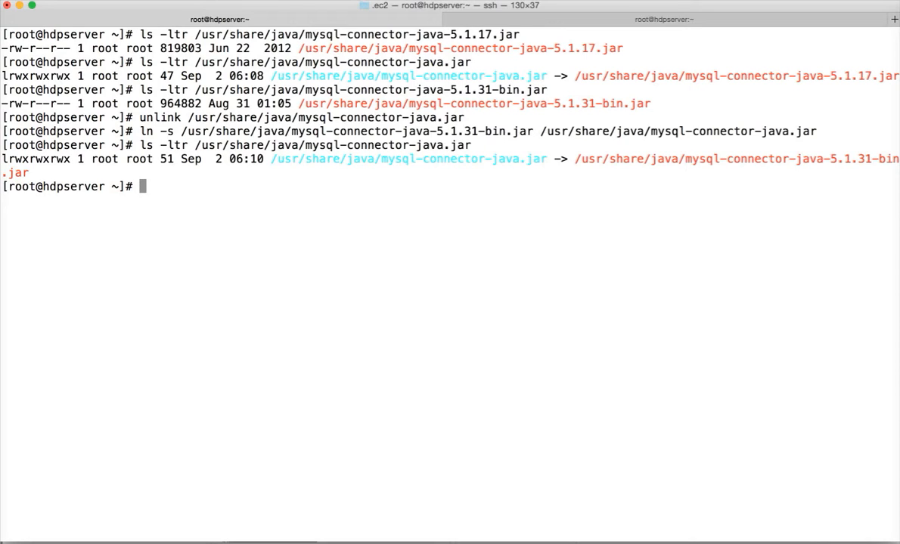
text(ln -s)
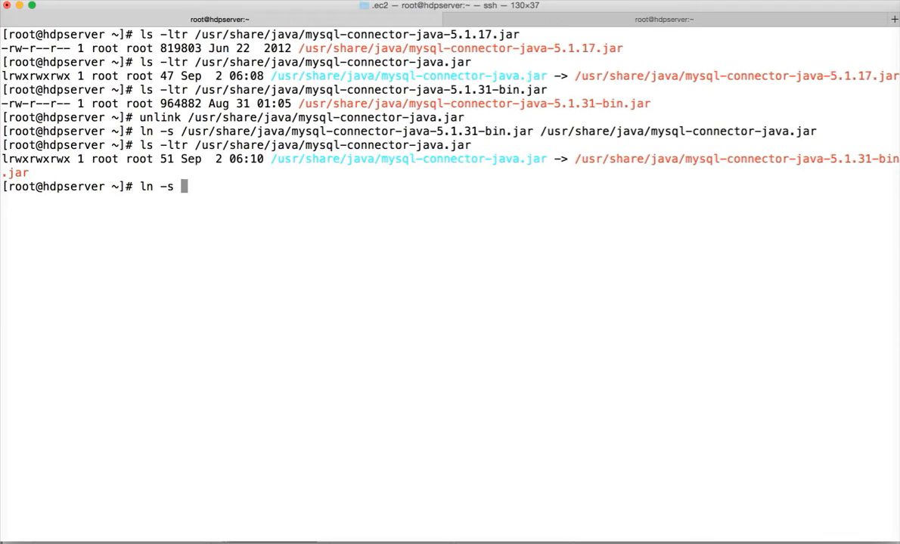
text(/usr/sha)
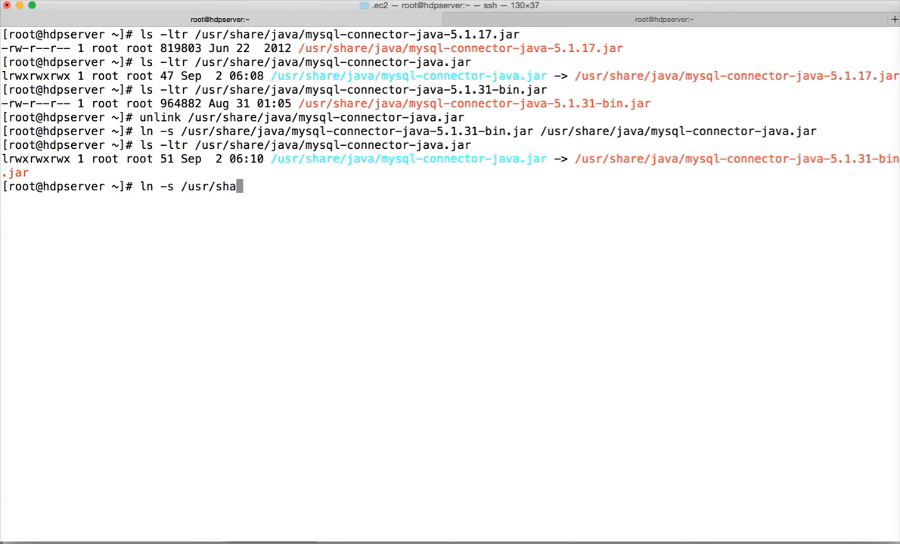
text(re/)
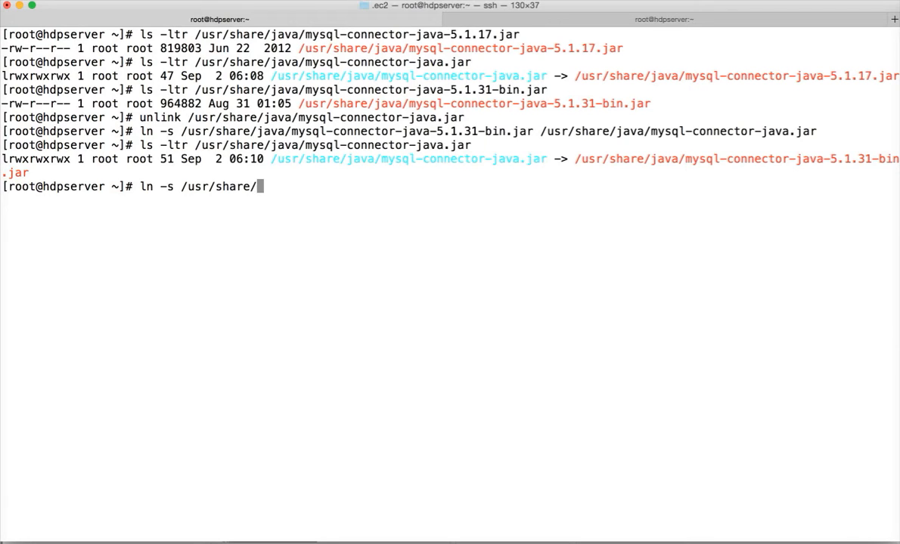
text(java/mysql-connector-java)
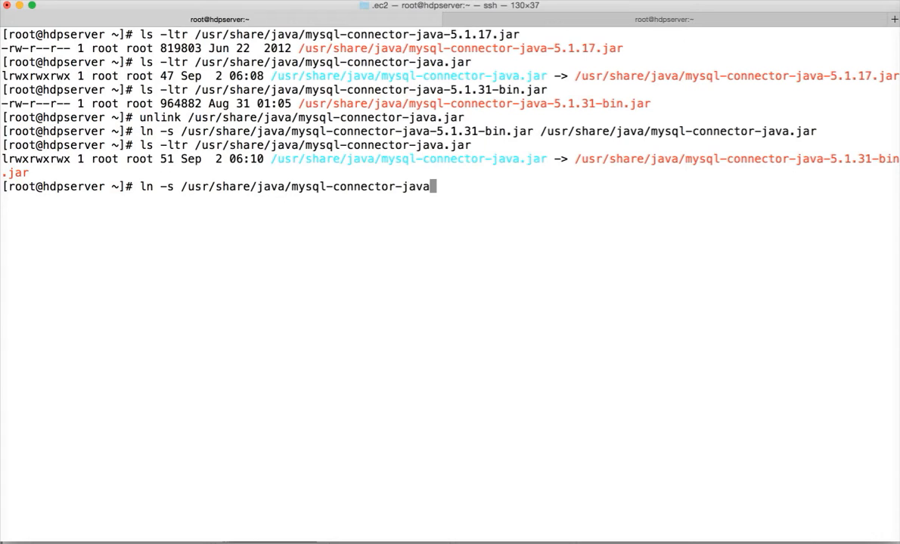
text(.jar)
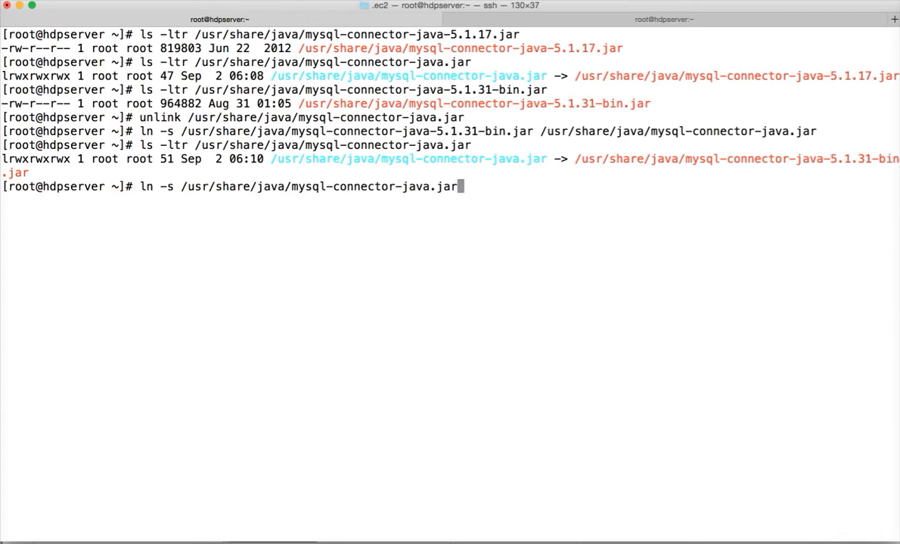
text(/us)
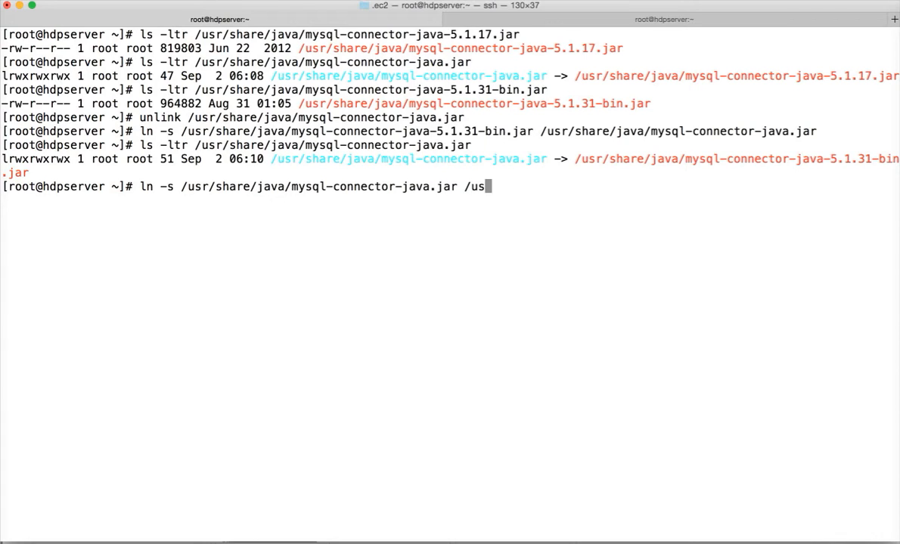
text(r/hdp)
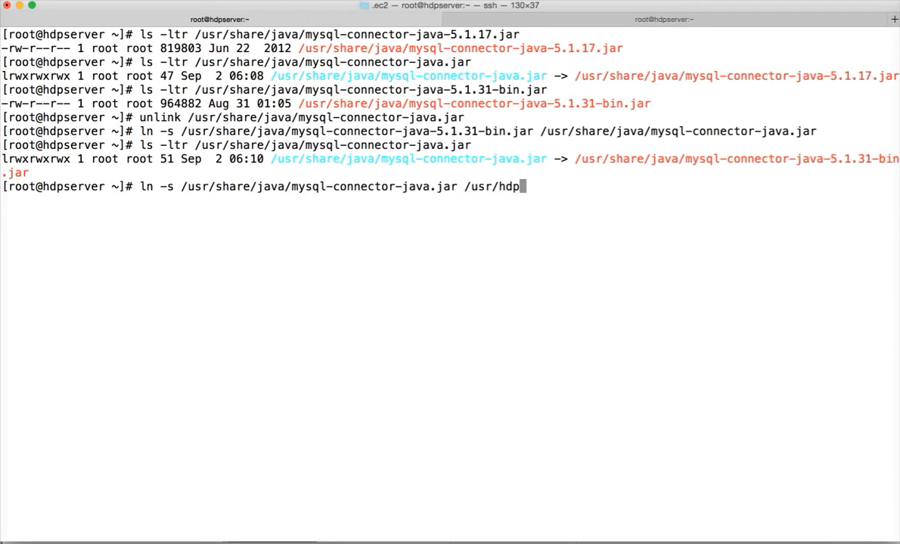
text(/2.3.0.0-2557/)
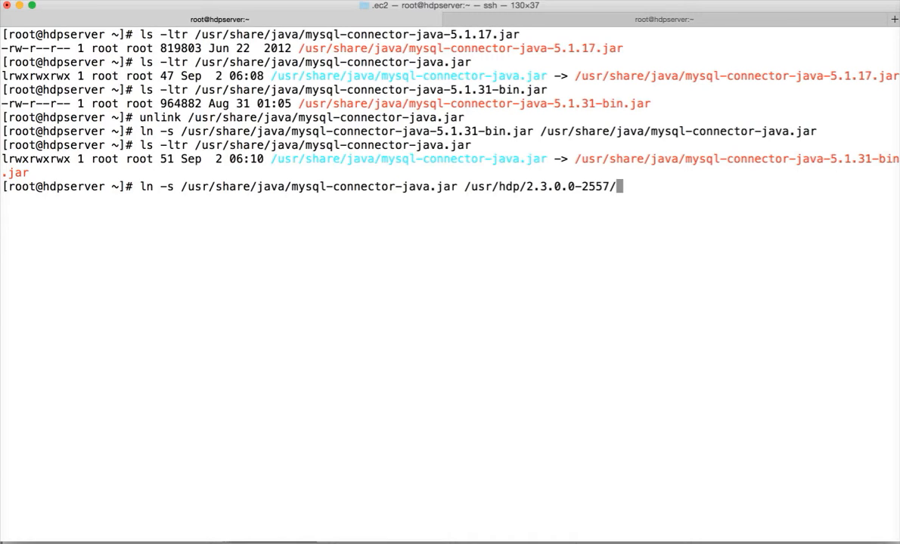
text(sqoop/li)
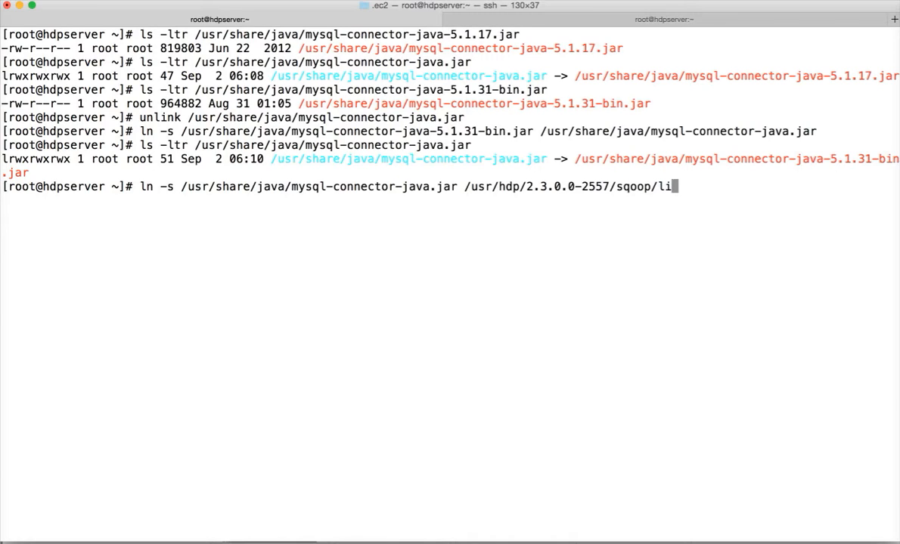
text(b/)
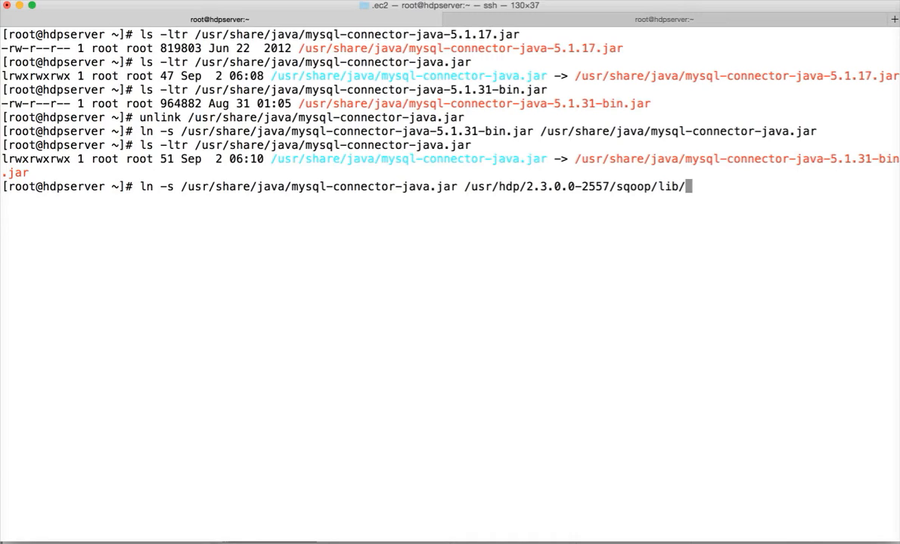
text(mysql-c)
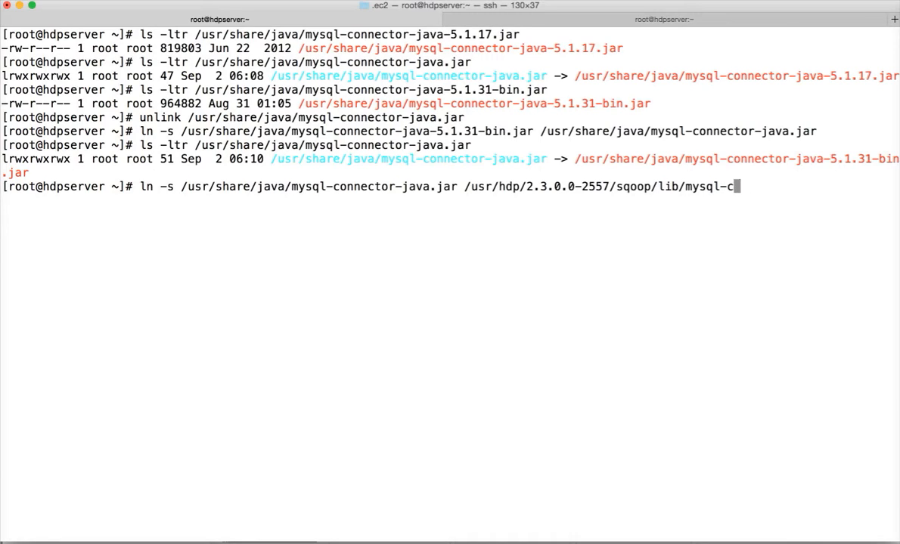
text(onnector-java.jar)
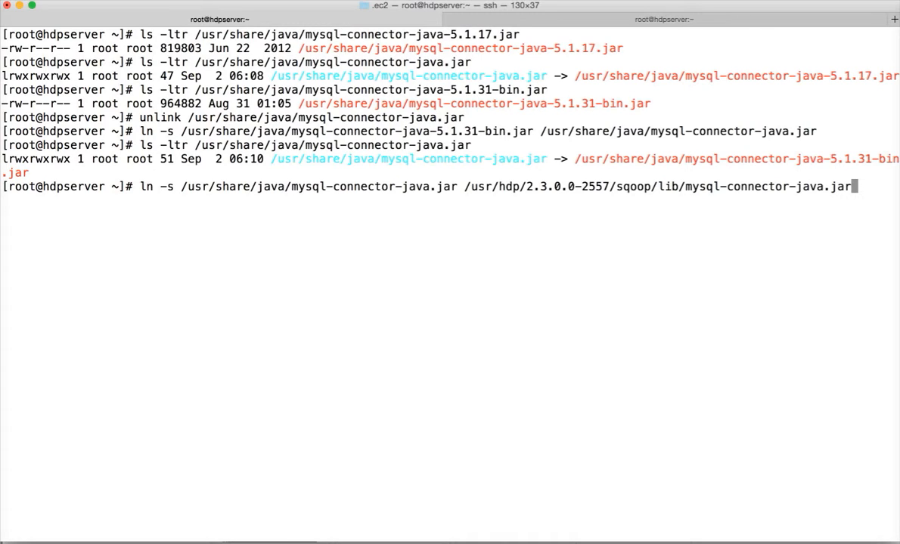
key(Return)
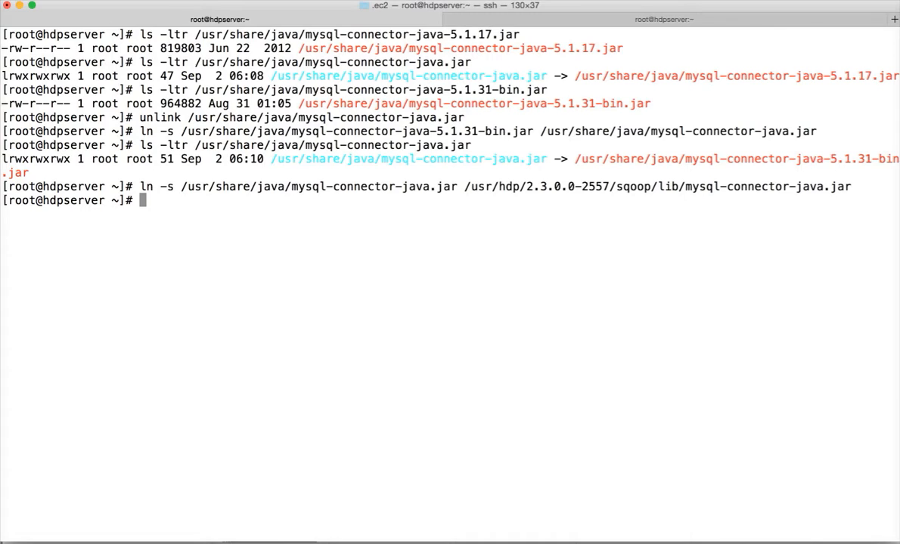
Step: List the home directory, then the Sqoop lib mysql-connector-java.jar link with ls -ltr to verify its target
text(ls -ltr)
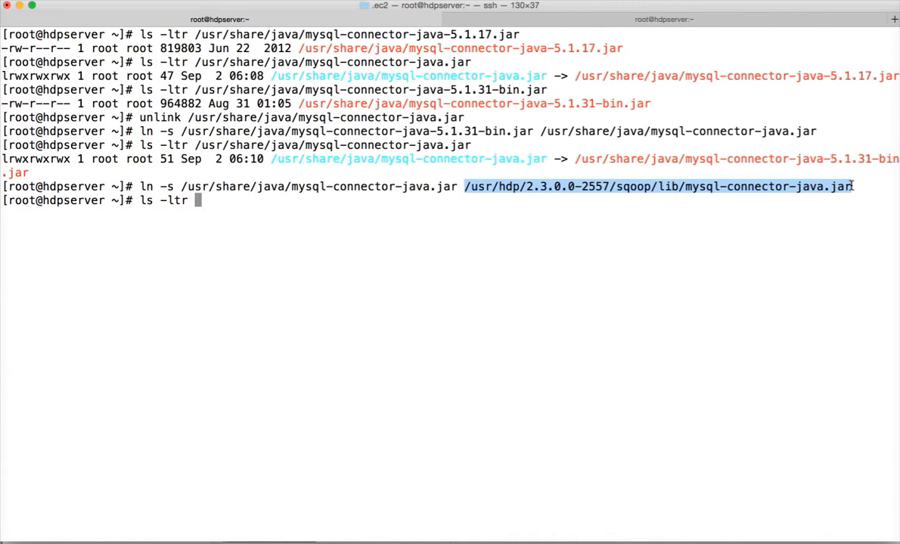
key(Return)
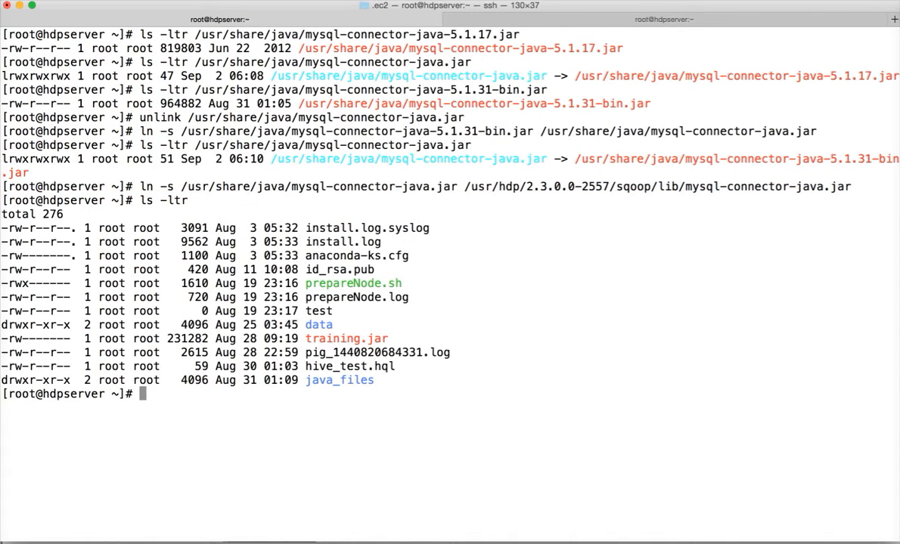
text(ls -ltr /usr/hdp/2.3.0.0-2557/sqoop/lib/mysql-connector-java.jar)
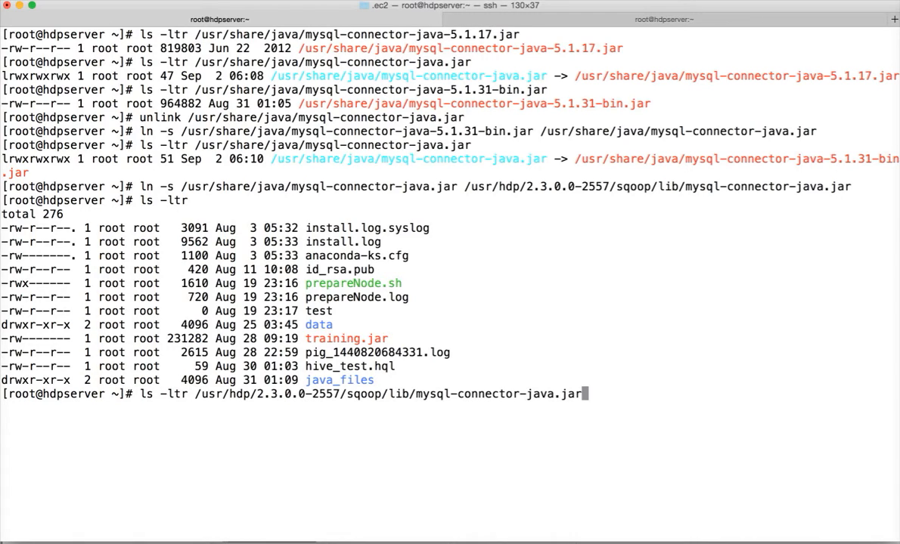
key(Return)
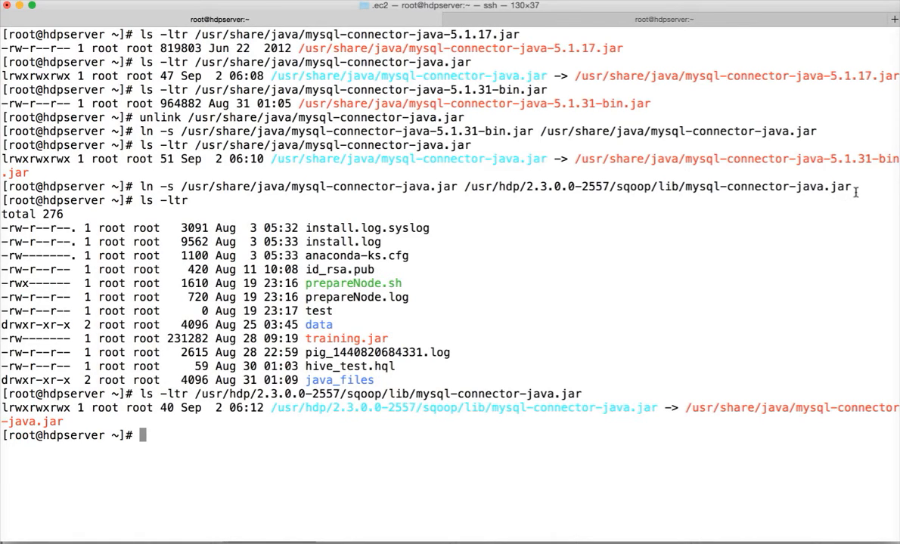
mouse_move(692, 405)
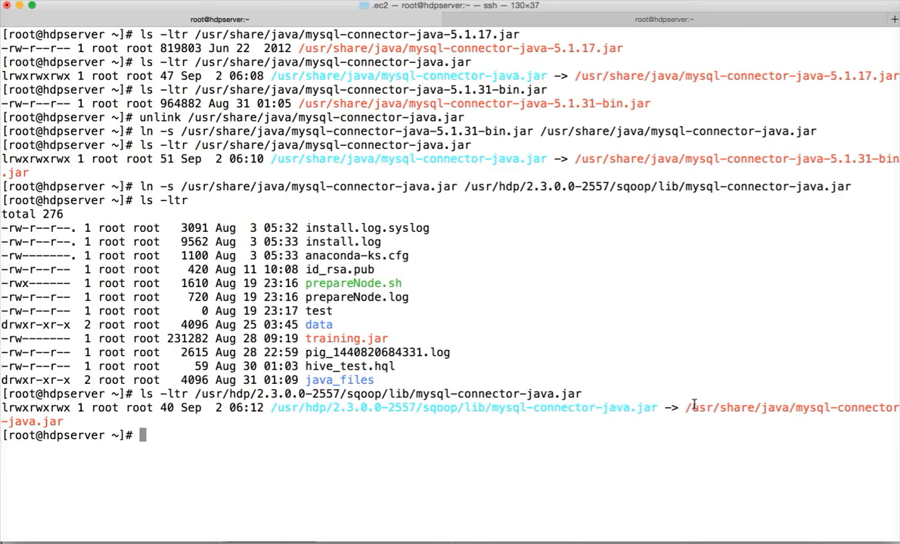
mouse_move(651, 407)
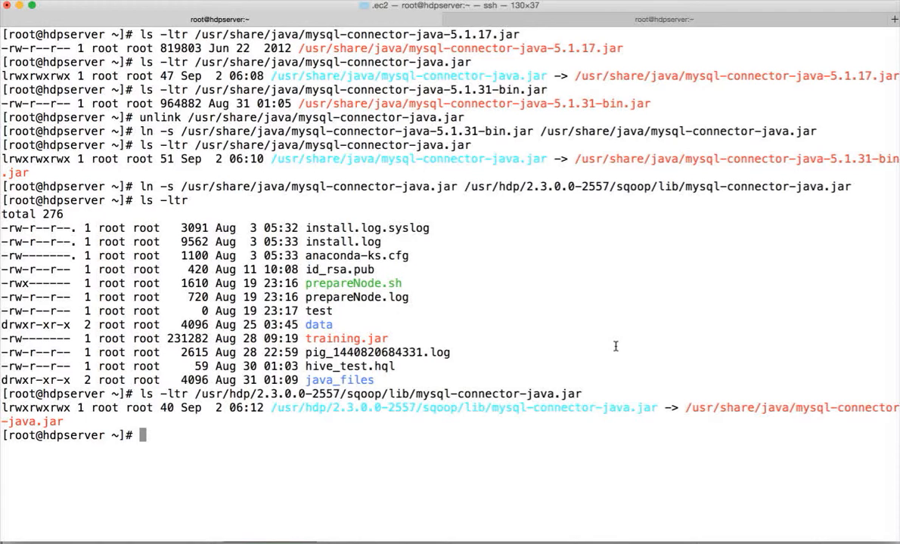
mouse_move(577, 33)
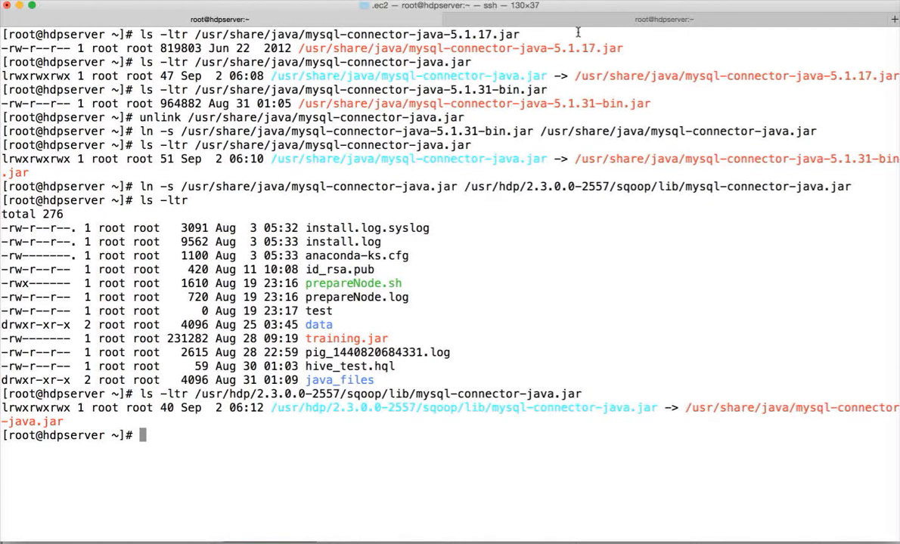